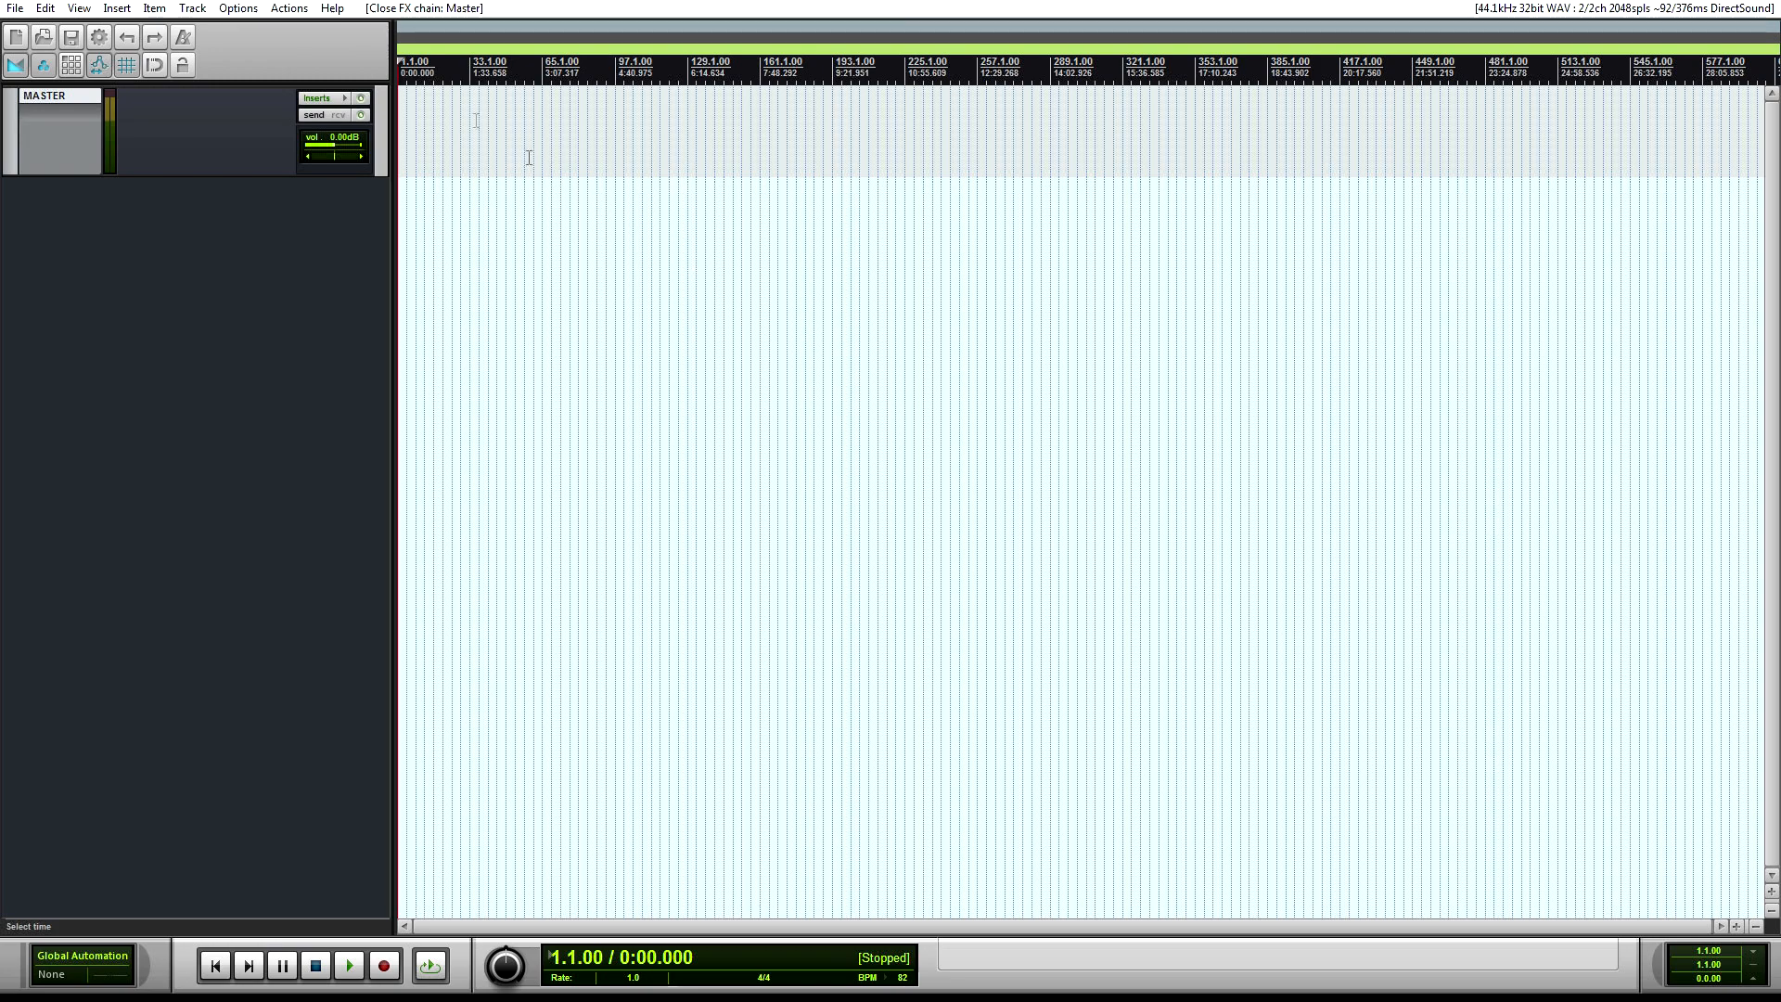
Show TDR Nova in the Master FX chain, toggling HP/LP filters on then off.
{"action": "left_click", "coordinate": [320, 97]}
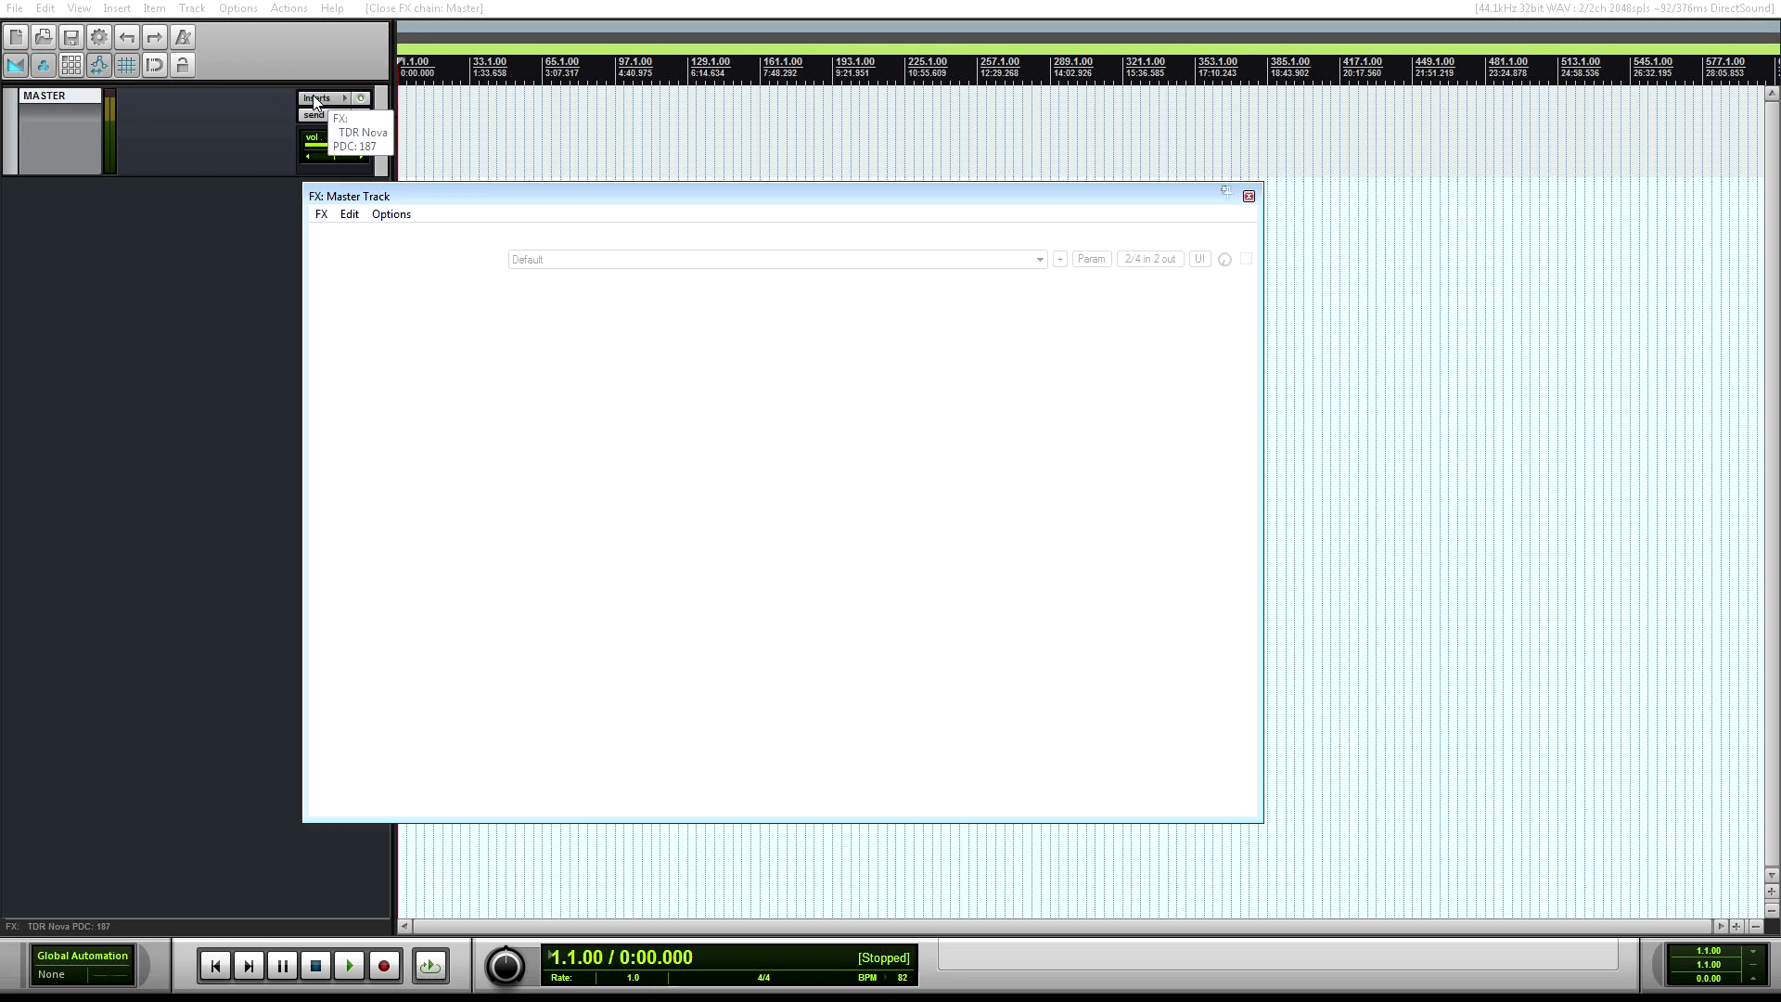
{"action": "left_click", "coordinate": [361, 132]}
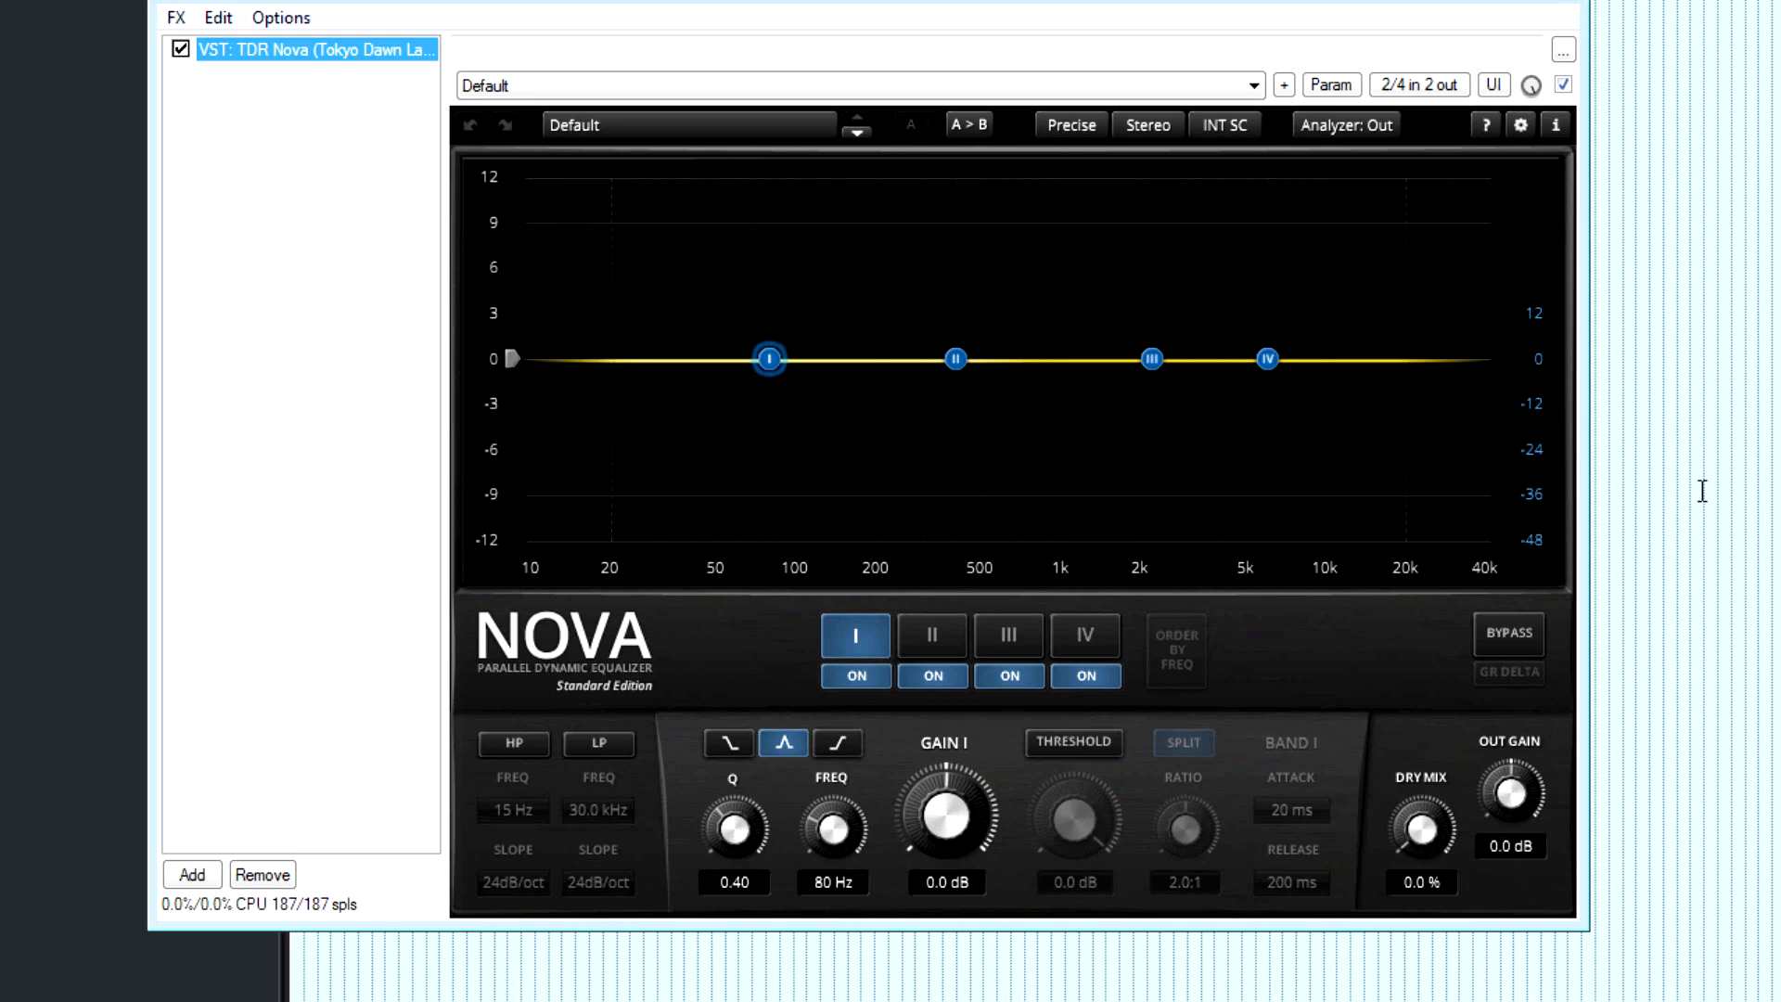
{"action": "mouse_move", "coordinate": [866, 436]}
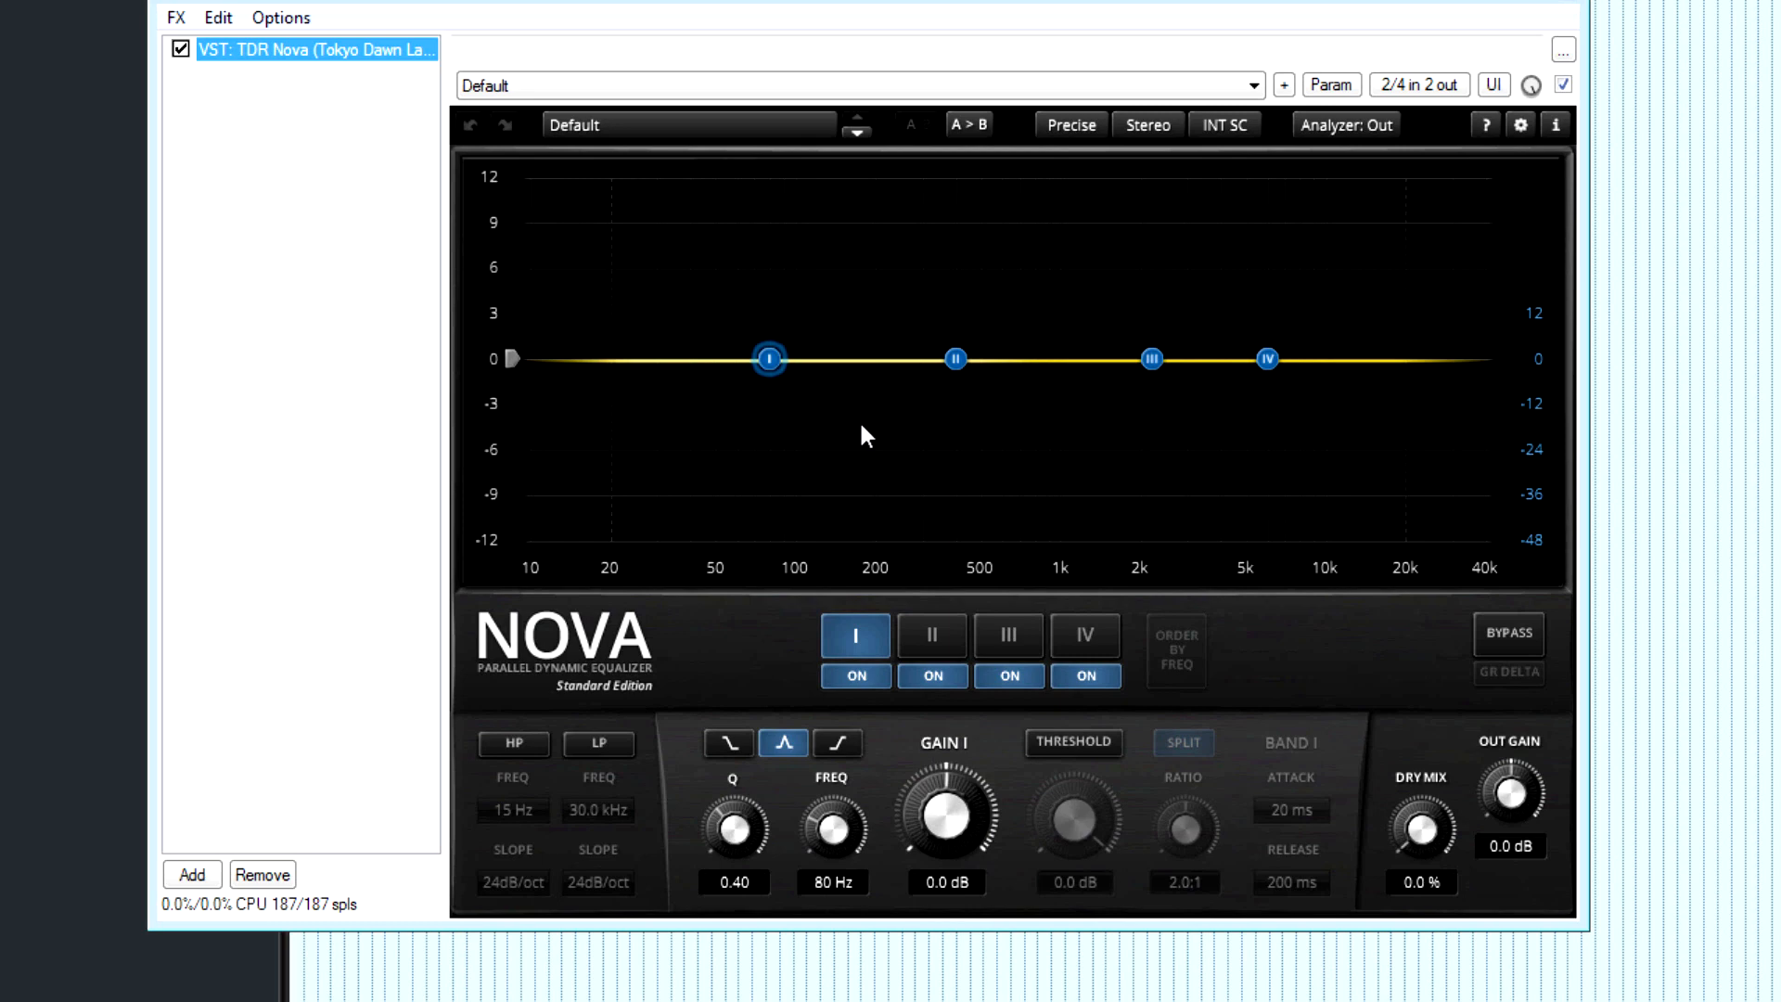
{"action": "mouse_move", "coordinate": [877, 446]}
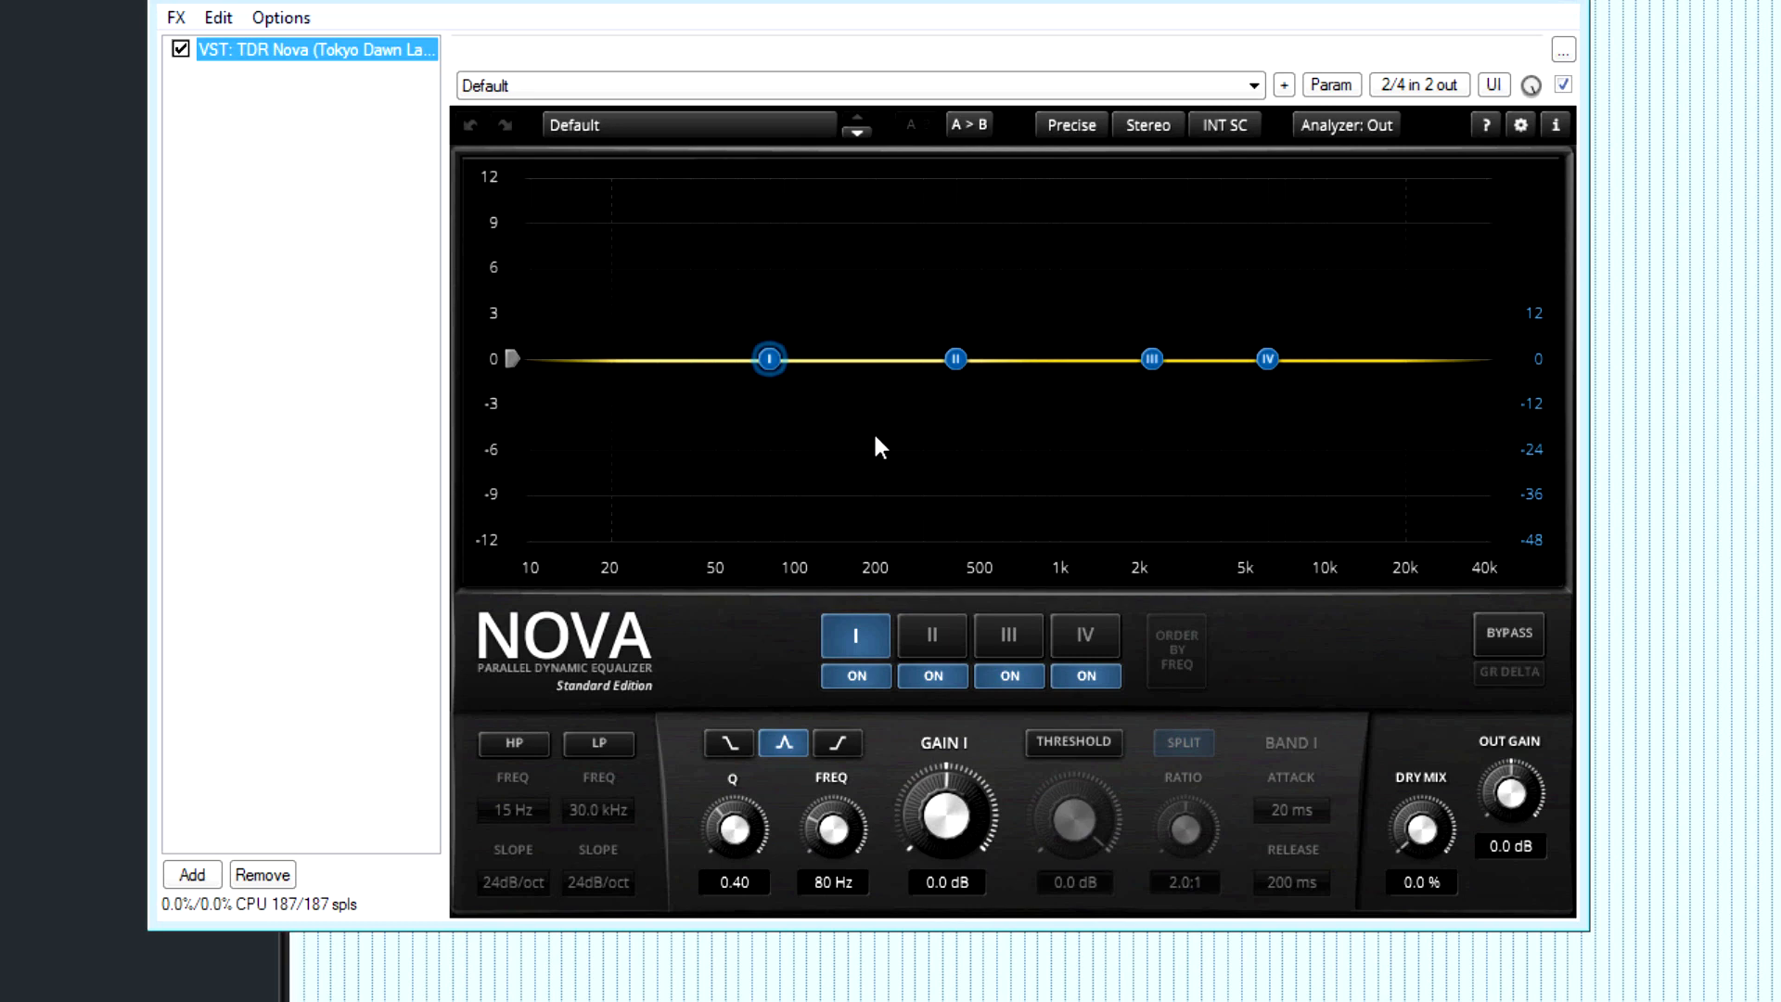
{"action": "mouse_move", "coordinate": [925, 608]}
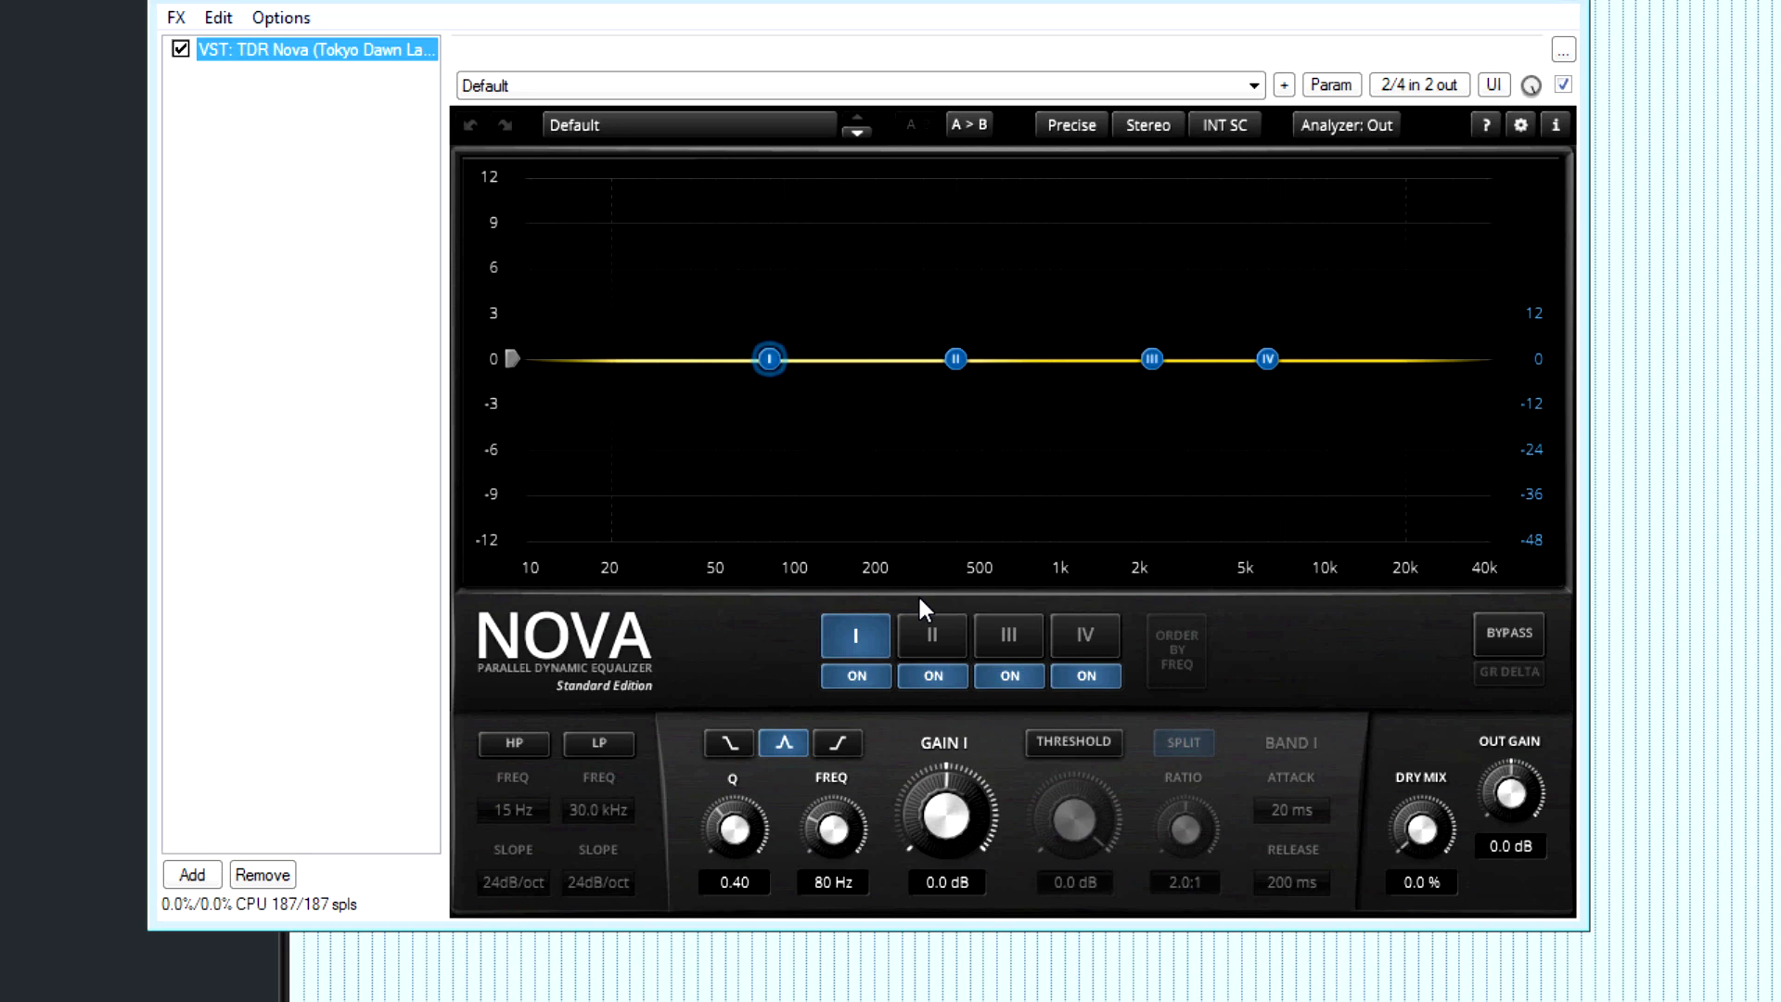
{"action": "mouse_move", "coordinate": [921, 770]}
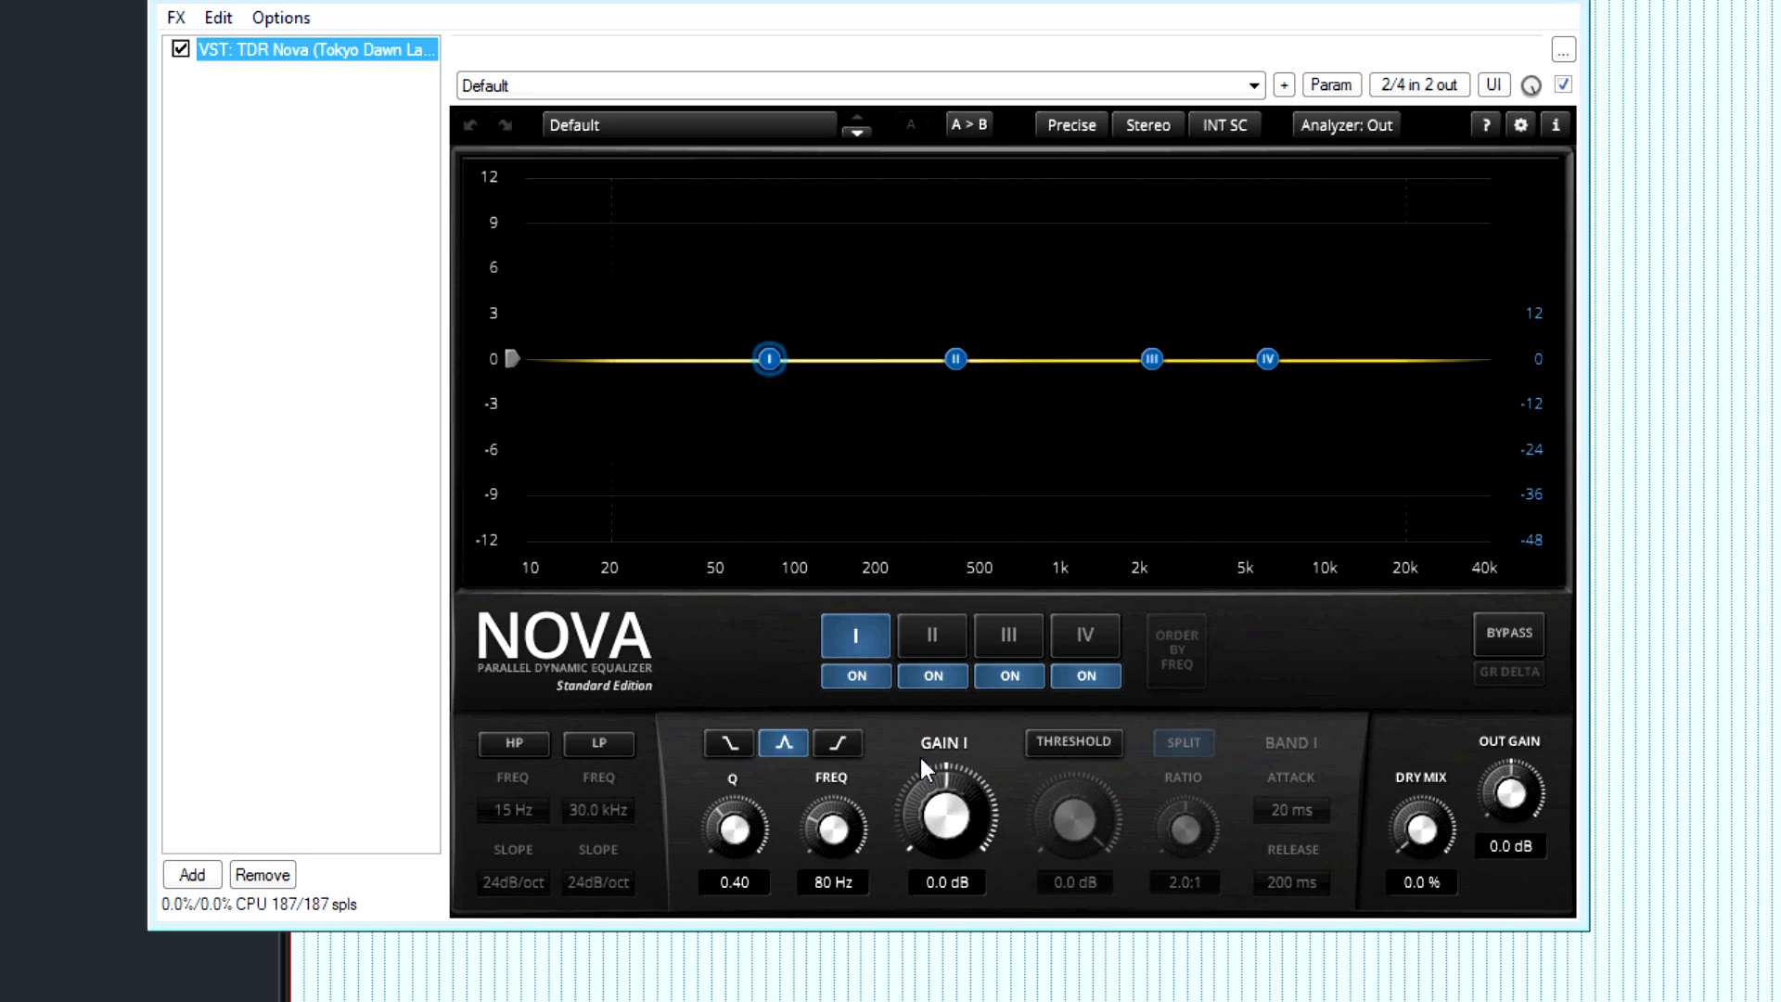
{"action": "mouse_move", "coordinate": [840, 707]}
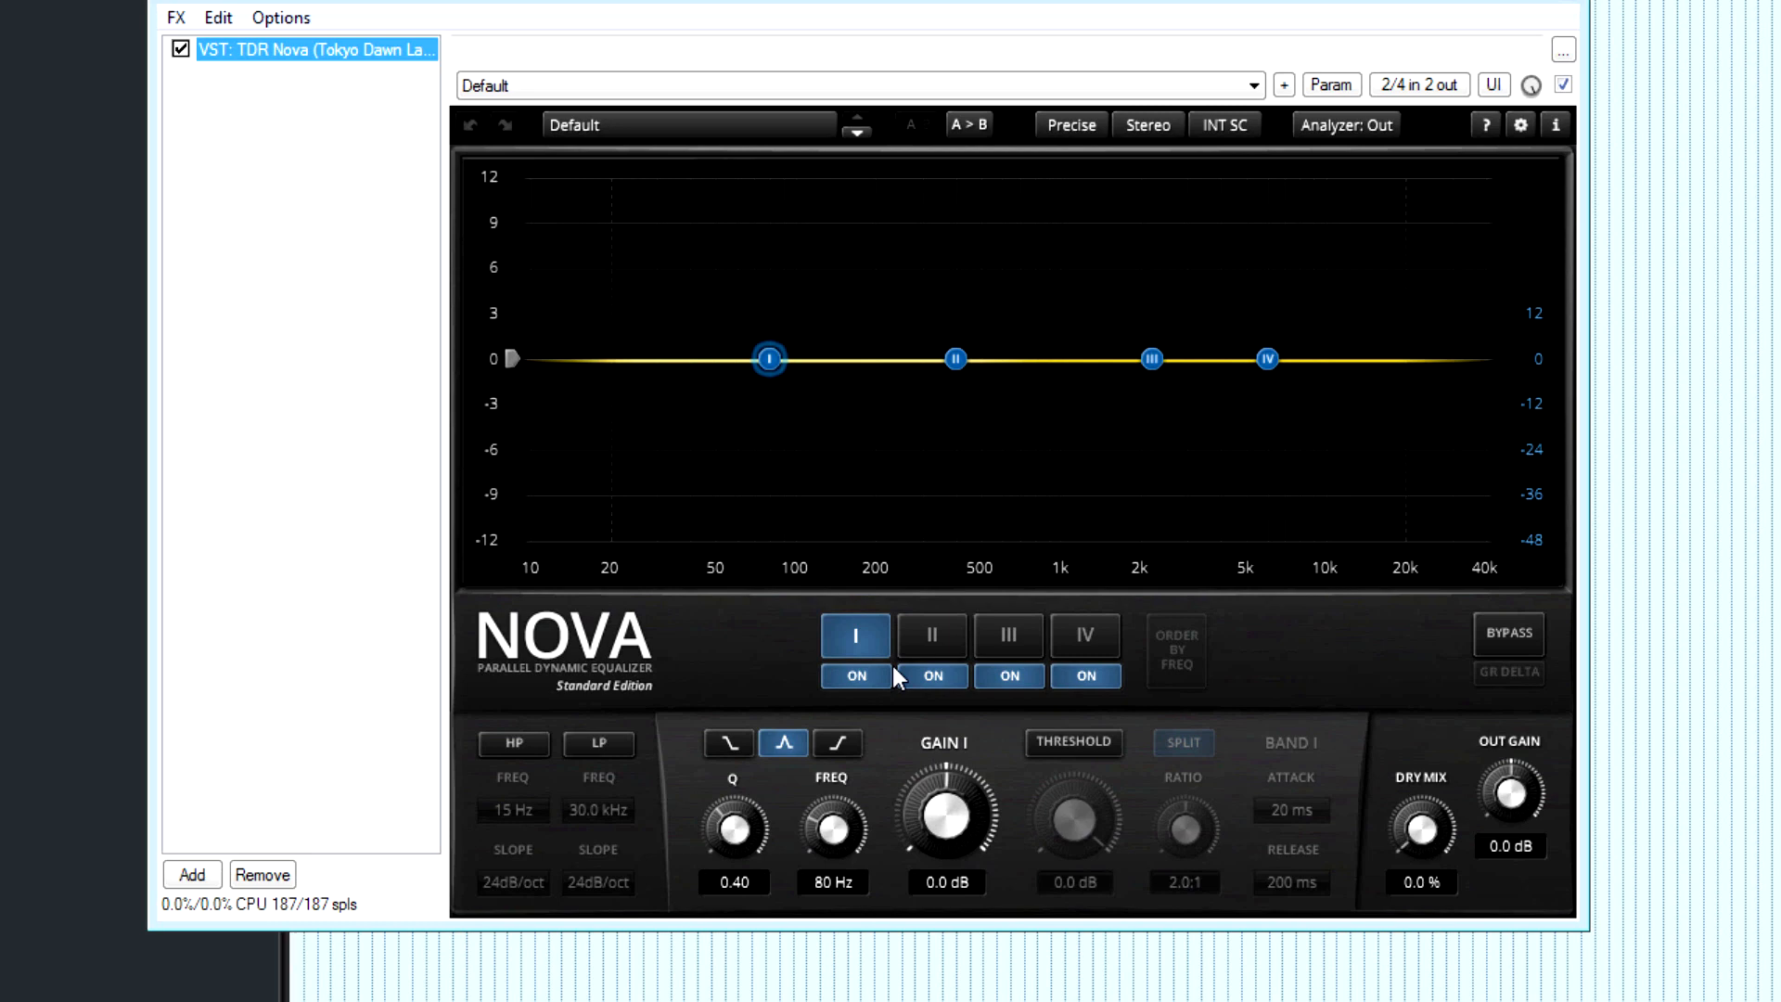
{"action": "mouse_move", "coordinate": [957, 662]}
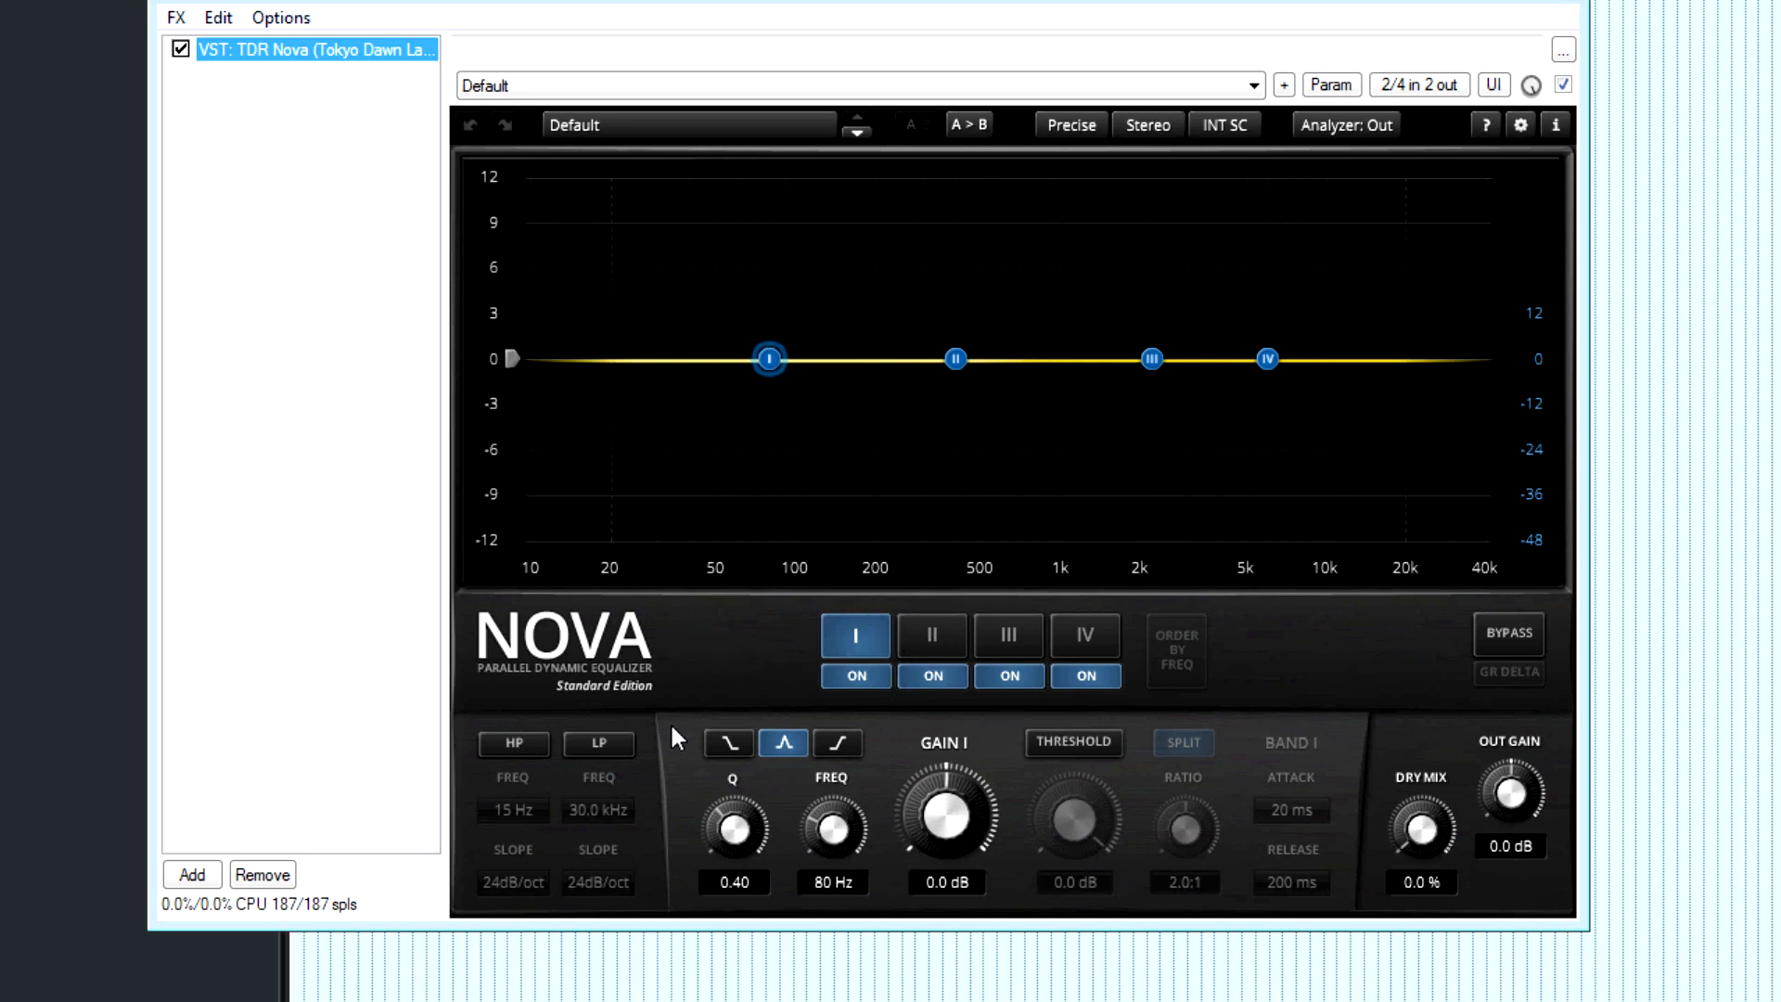
{"action": "left_click", "coordinate": [512, 745]}
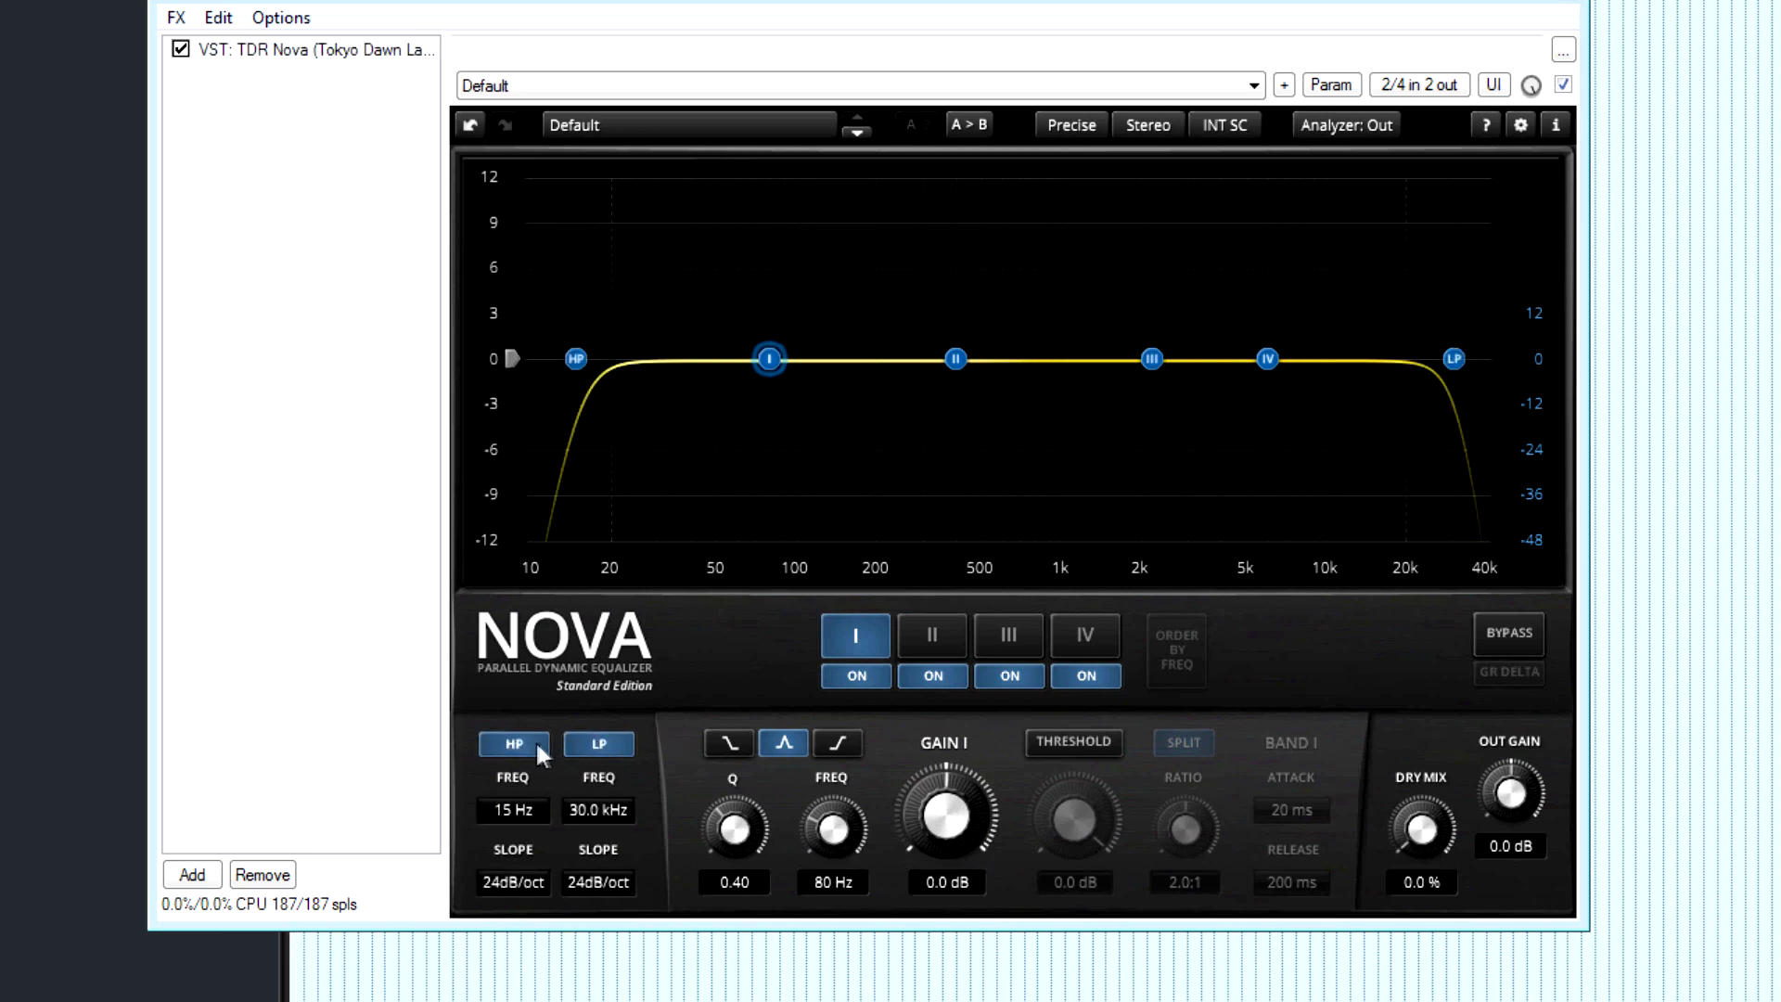
{"action": "left_click", "coordinate": [513, 745]}
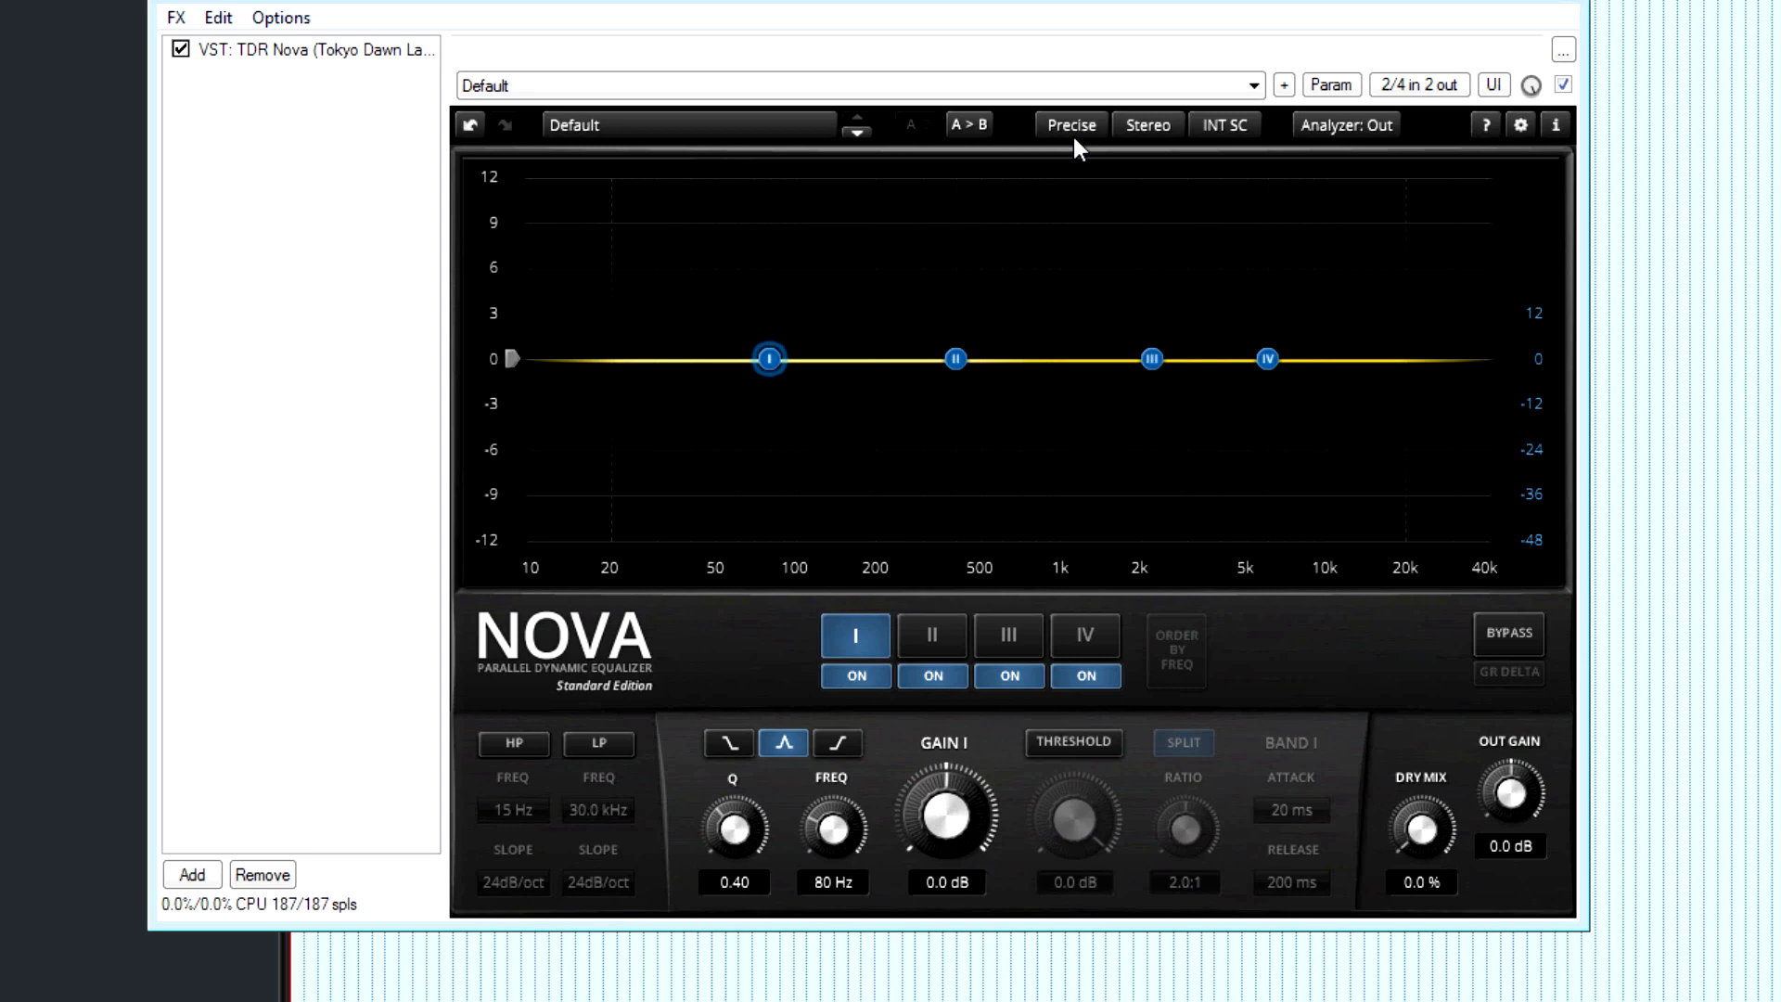
Switch TDR Nova's quality back and forth between Precise and Eco.
{"action": "left_click", "coordinate": [1067, 126]}
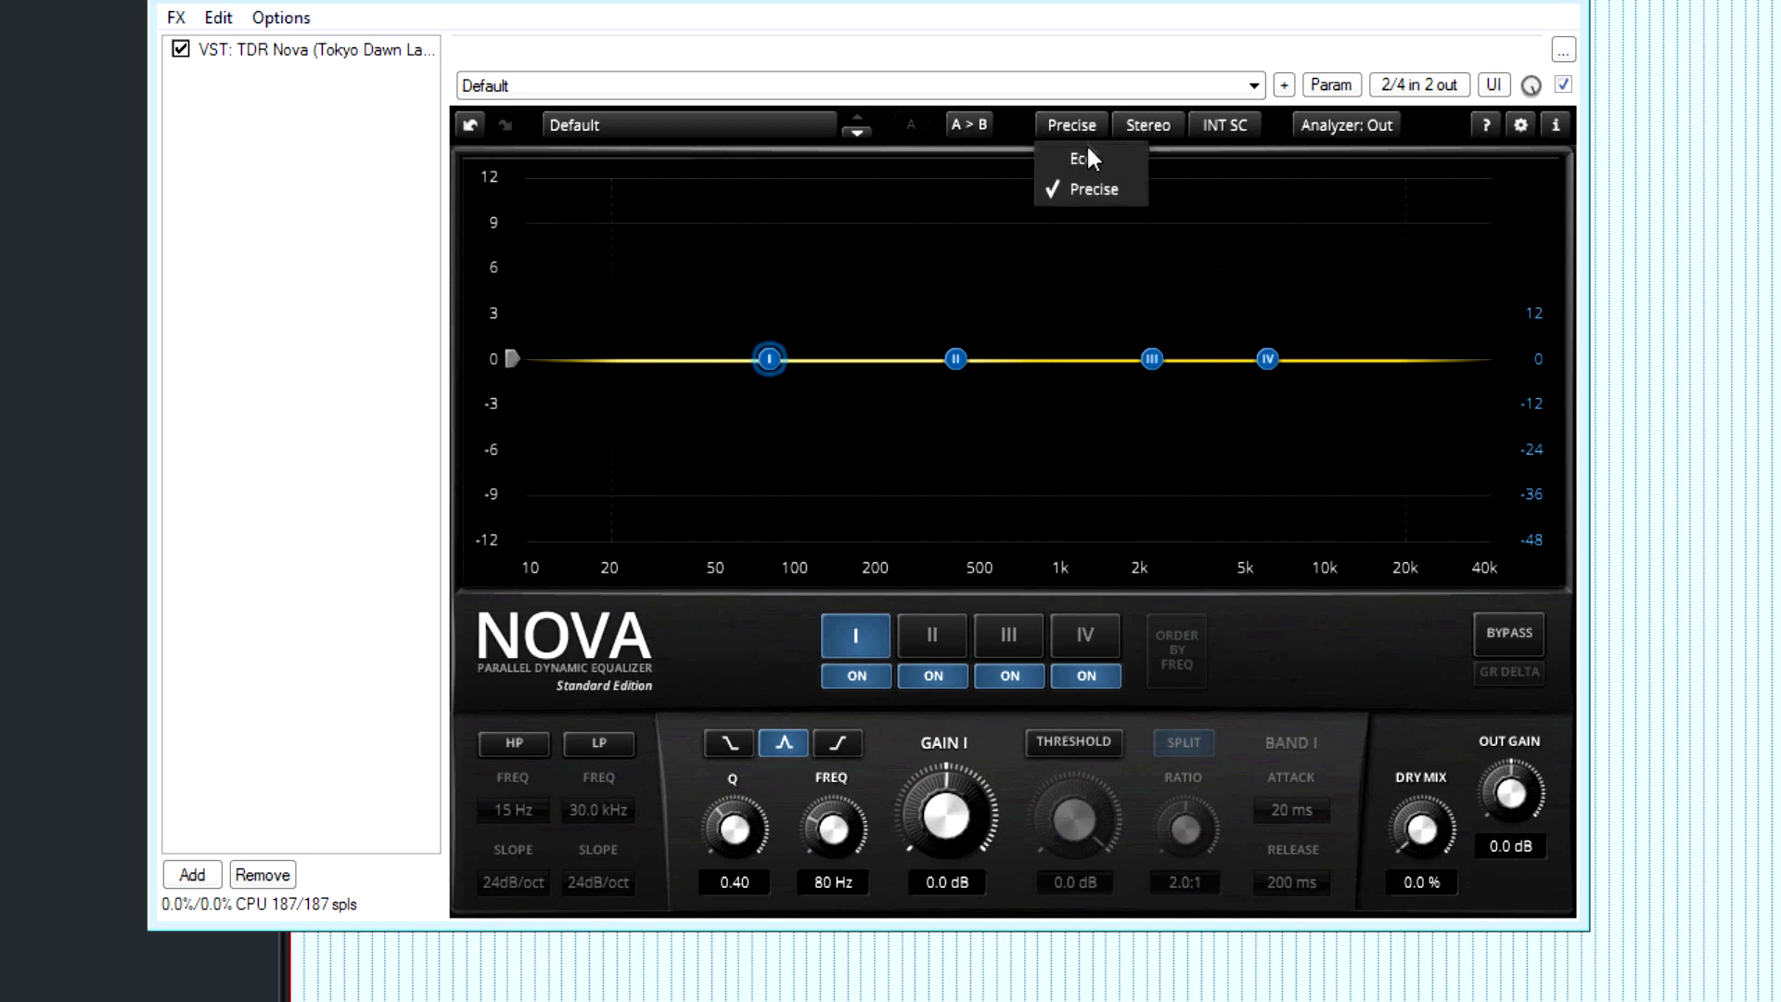
{"action": "mouse_move", "coordinate": [1093, 171]}
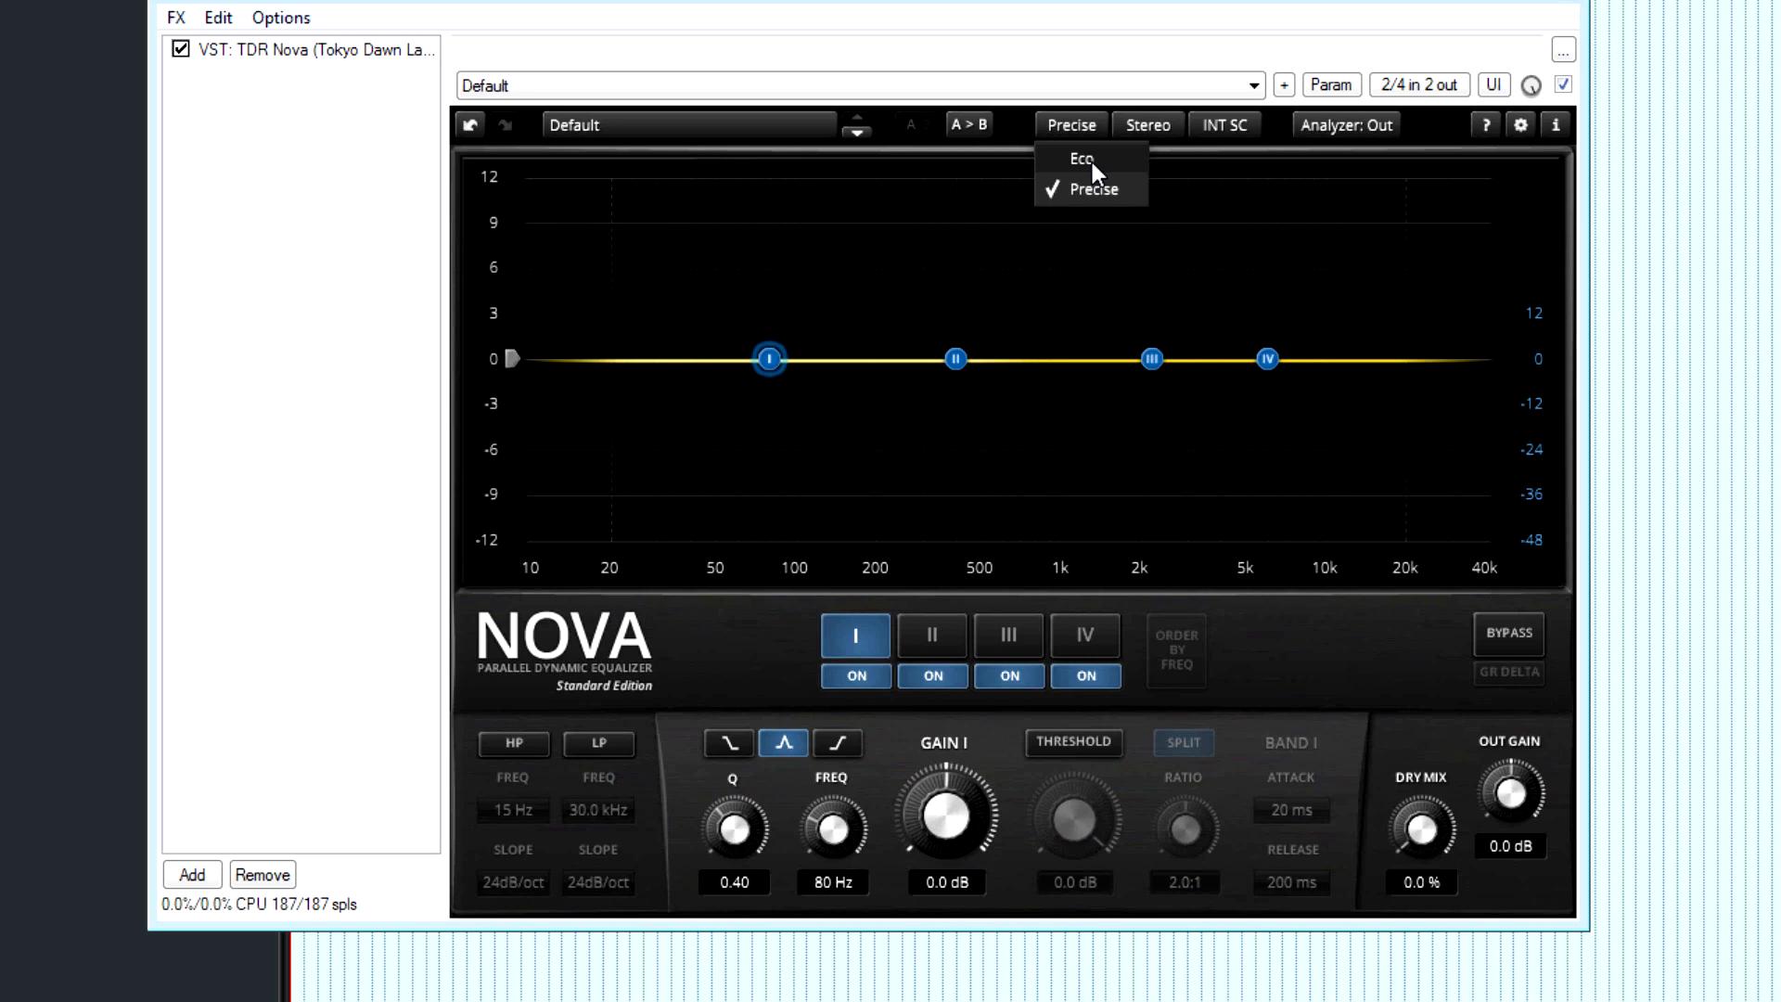
{"action": "left_click", "coordinate": [1080, 157]}
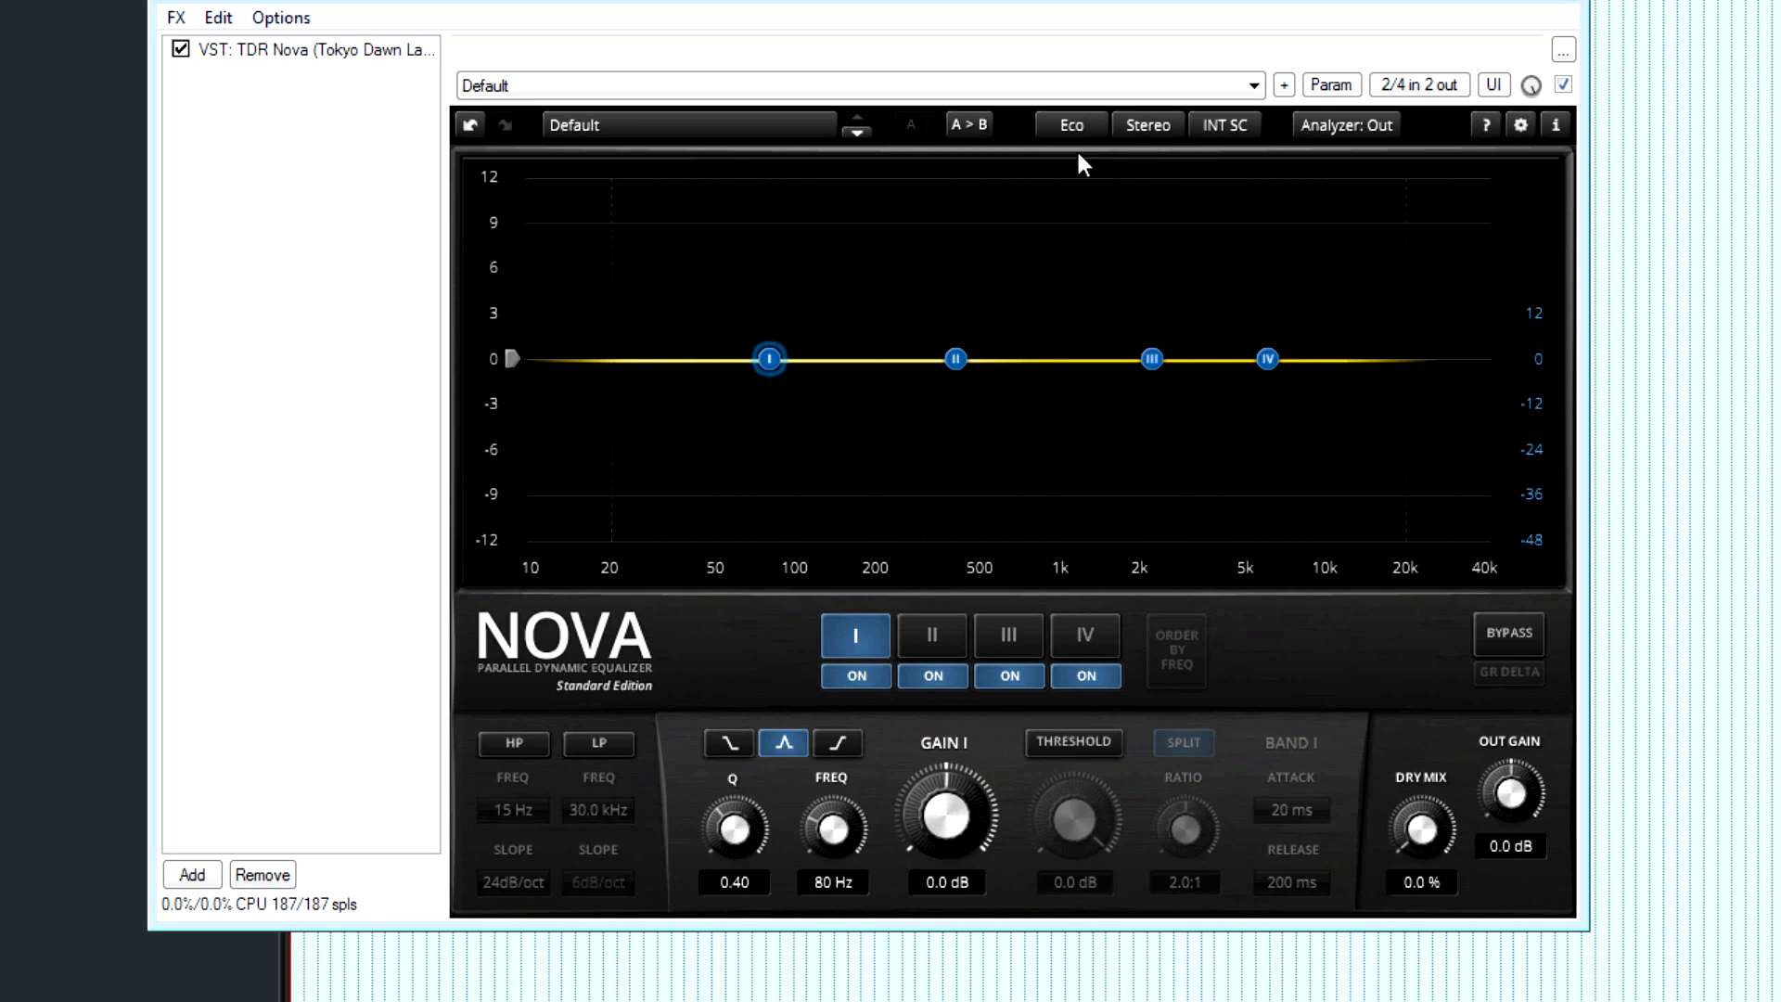
{"action": "mouse_move", "coordinate": [1079, 146]}
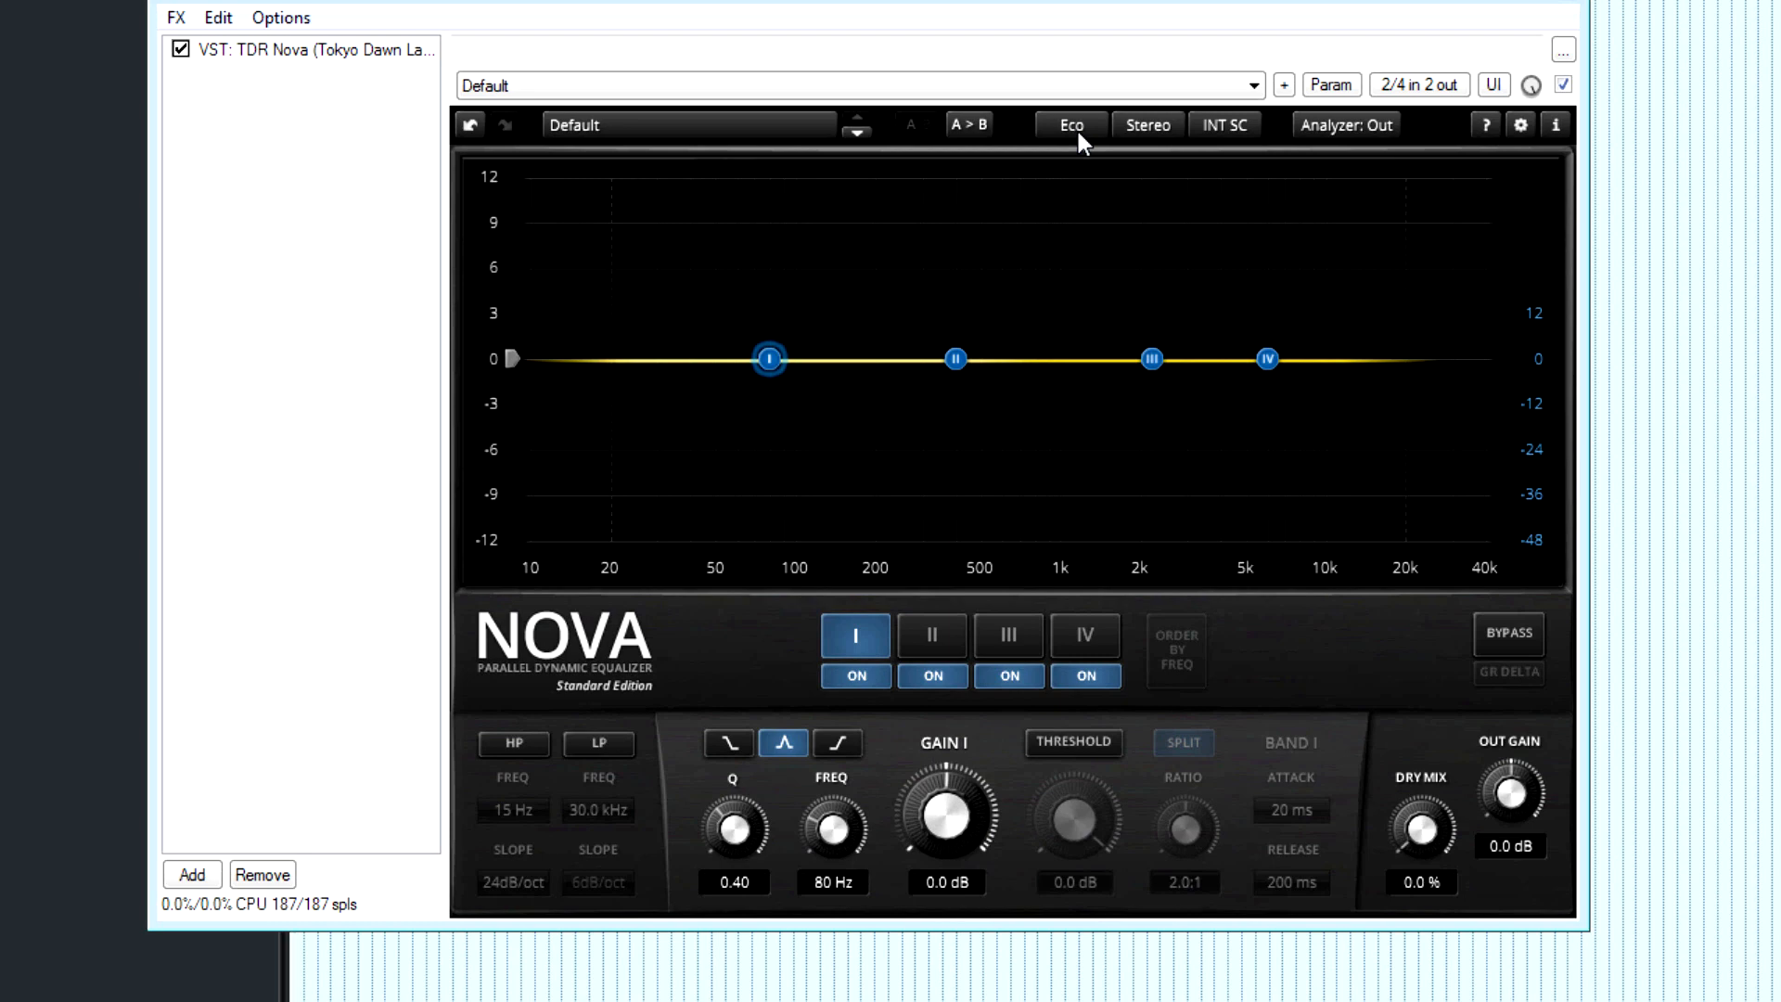
{"action": "left_click", "coordinate": [1069, 125]}
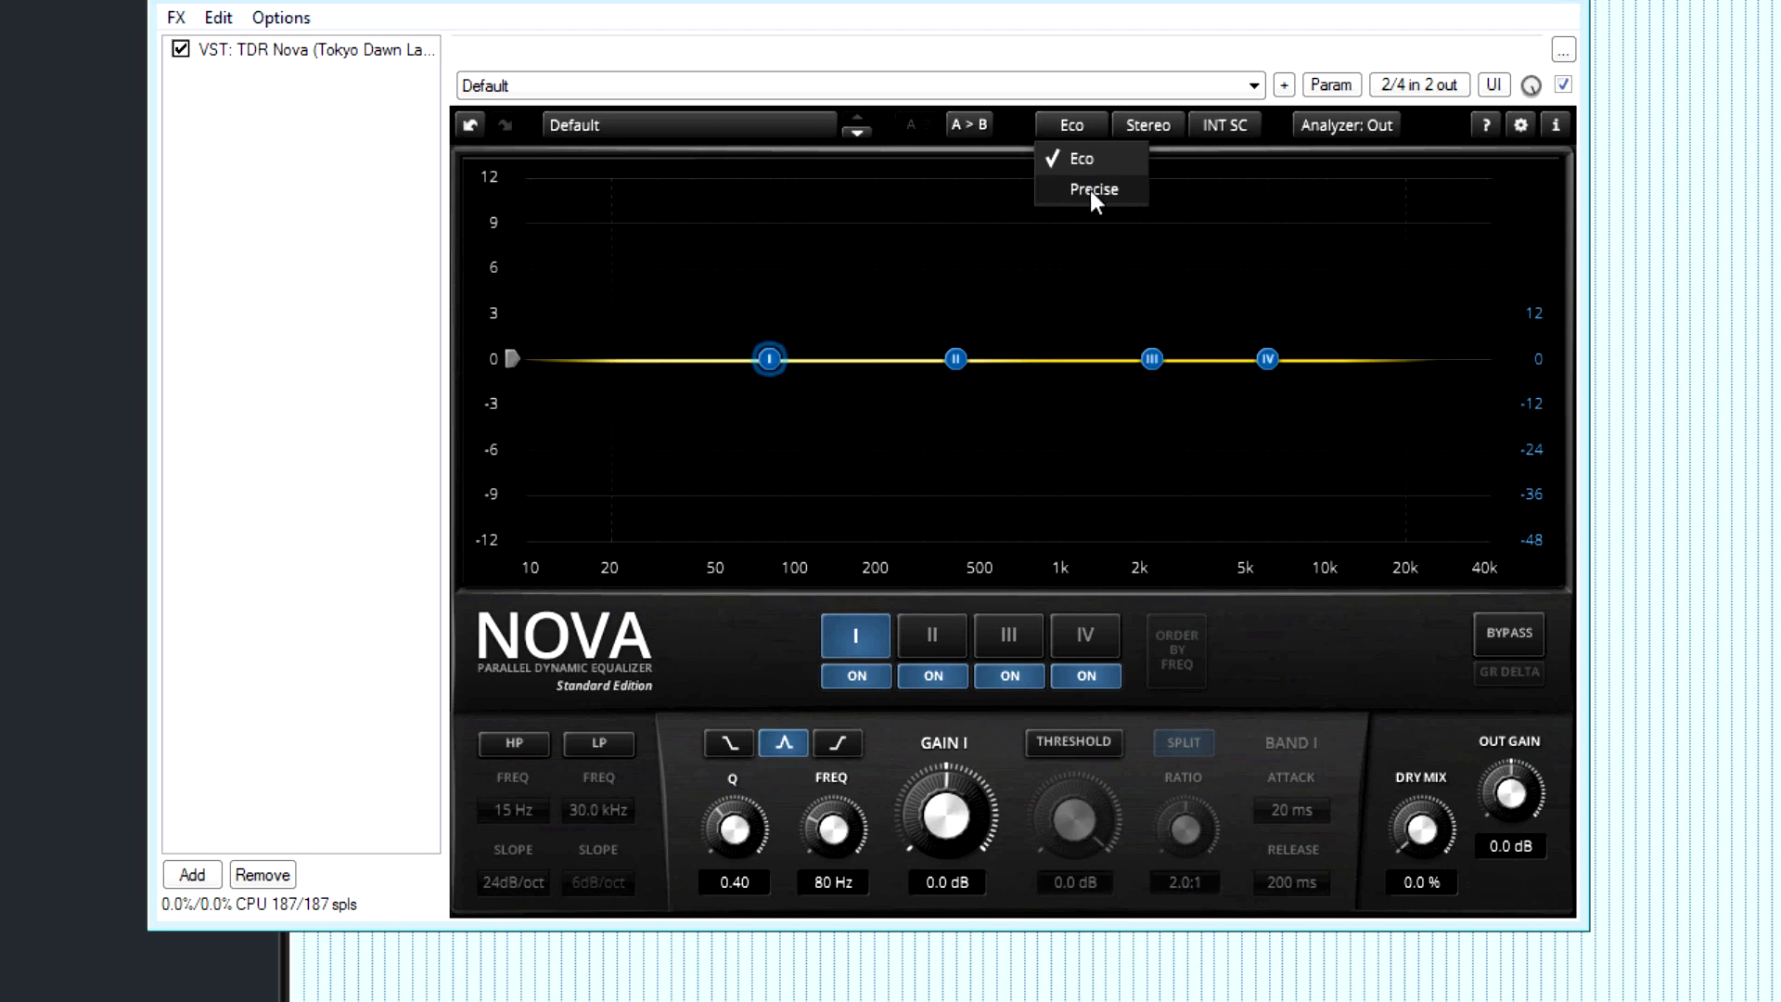
{"action": "left_click", "coordinate": [1092, 189]}
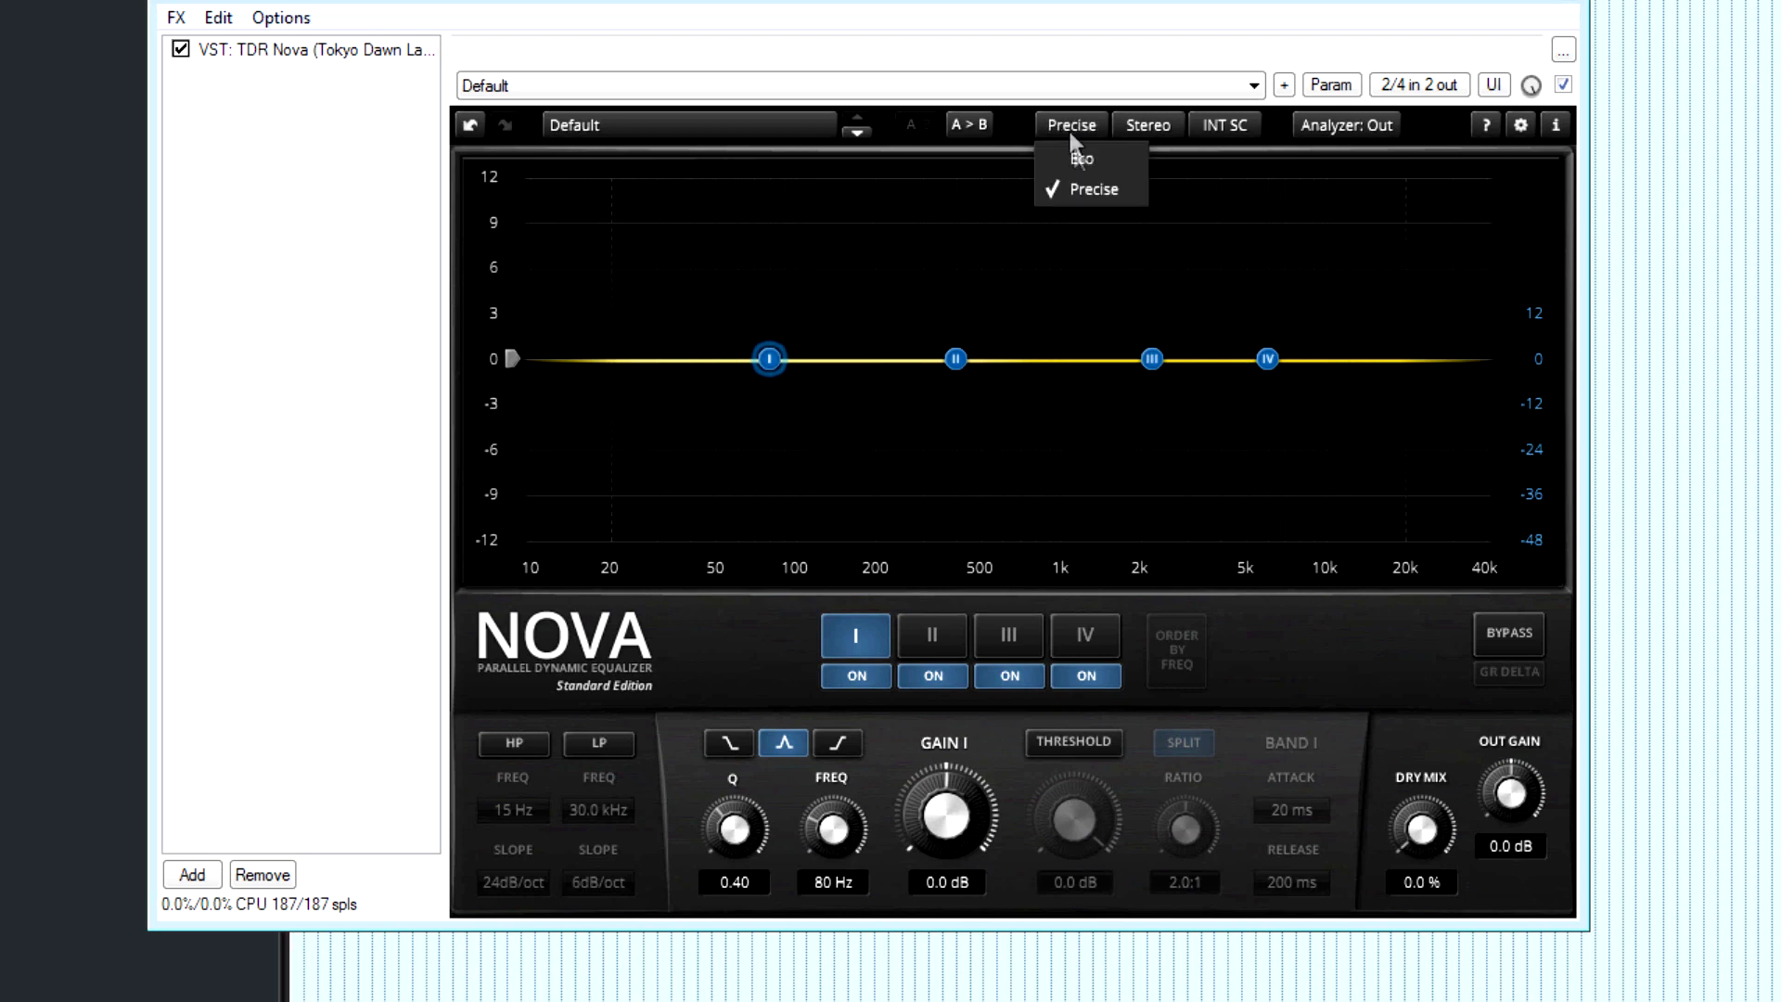
{"action": "left_click", "coordinate": [1079, 158]}
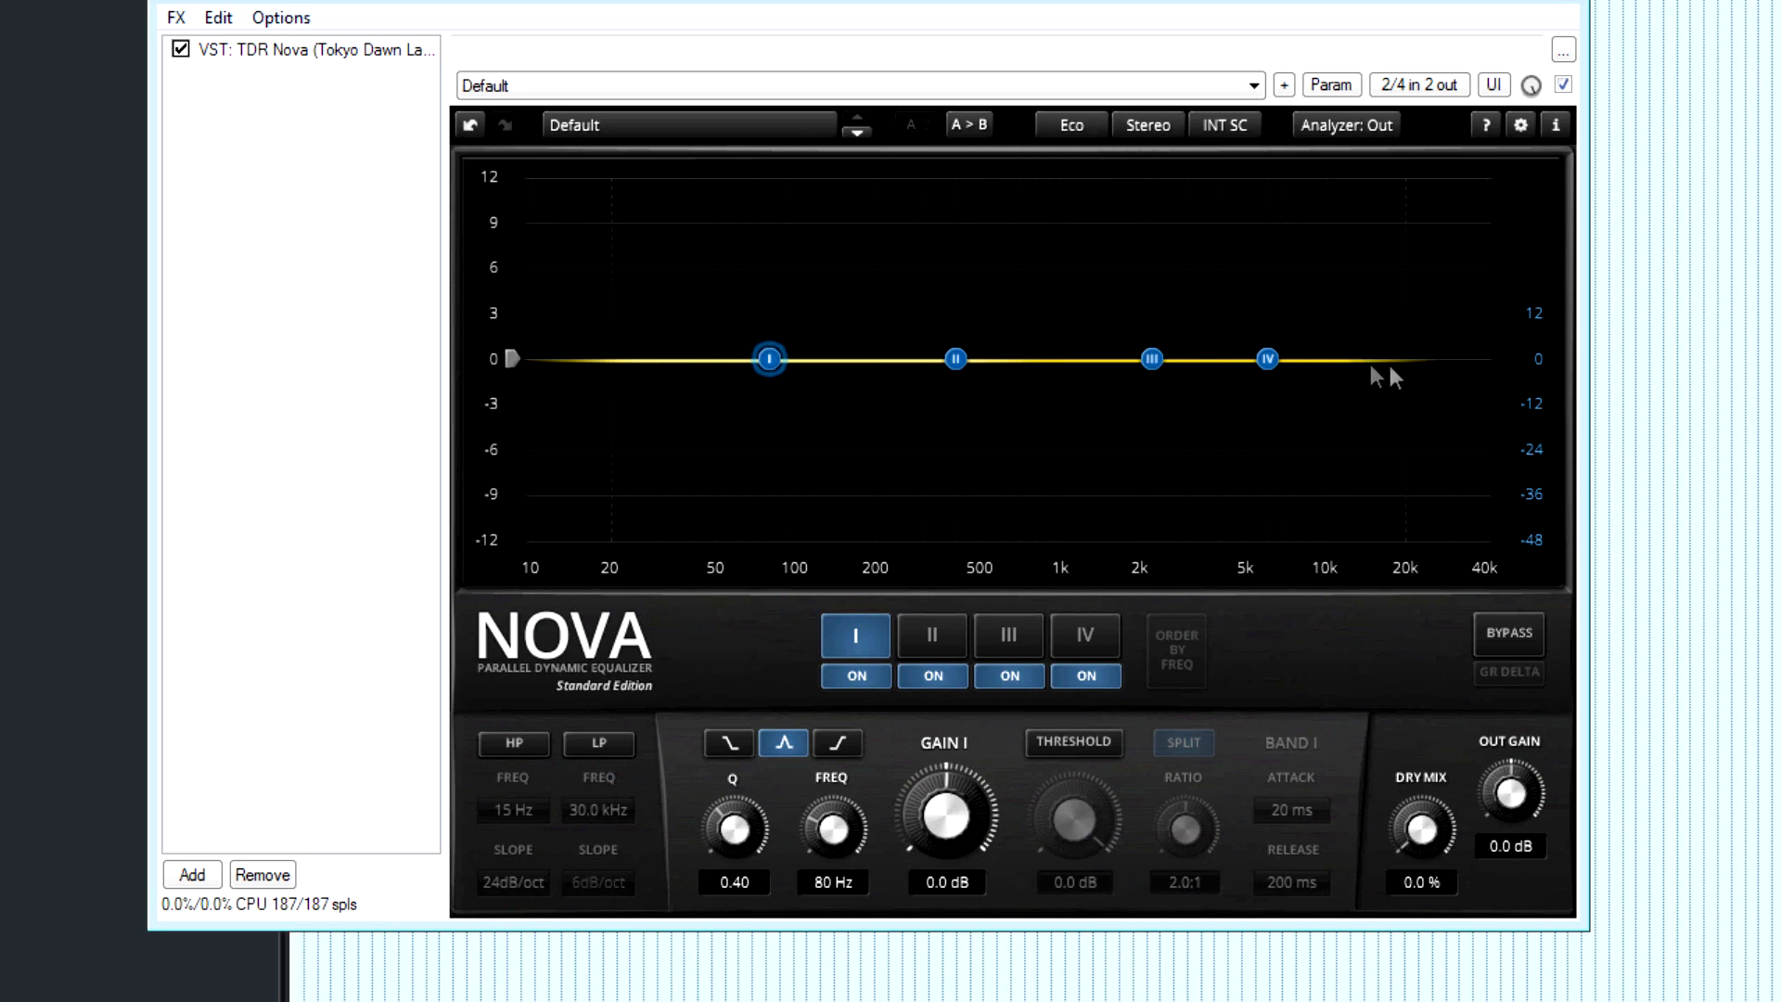
{"action": "left_click", "coordinate": [1068, 126]}
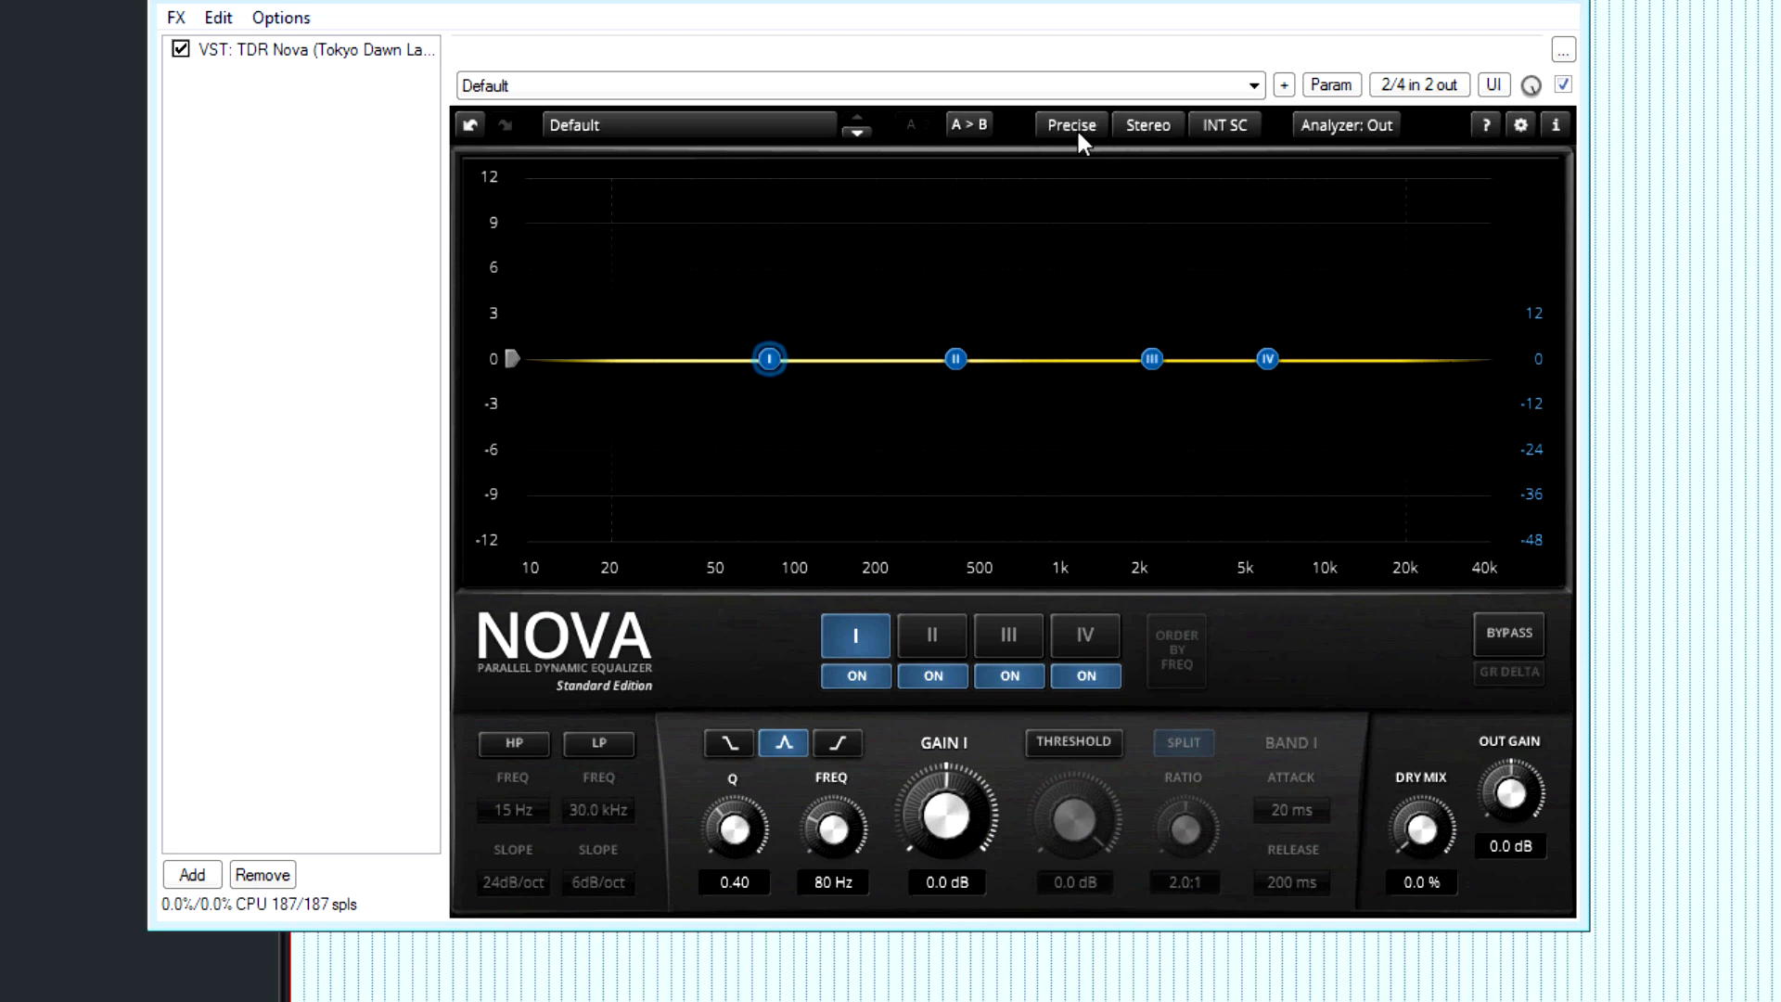
{"action": "left_click", "coordinate": [1068, 125]}
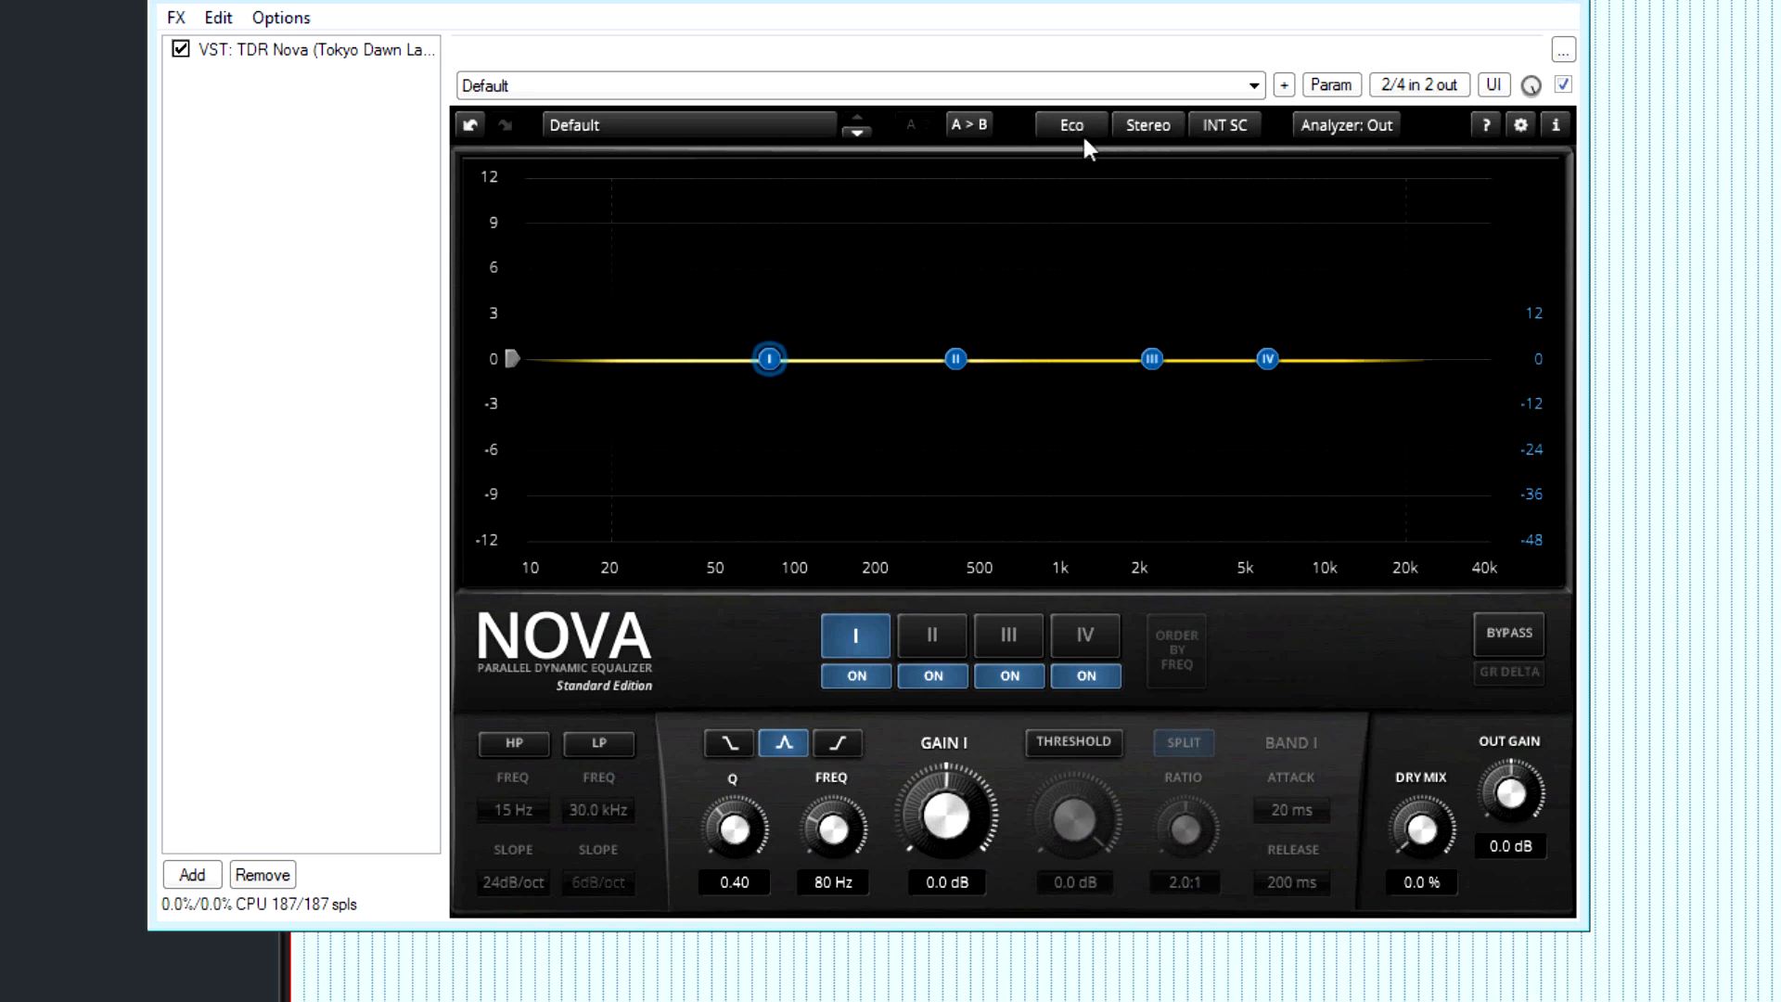
{"action": "left_click", "coordinate": [1068, 125]}
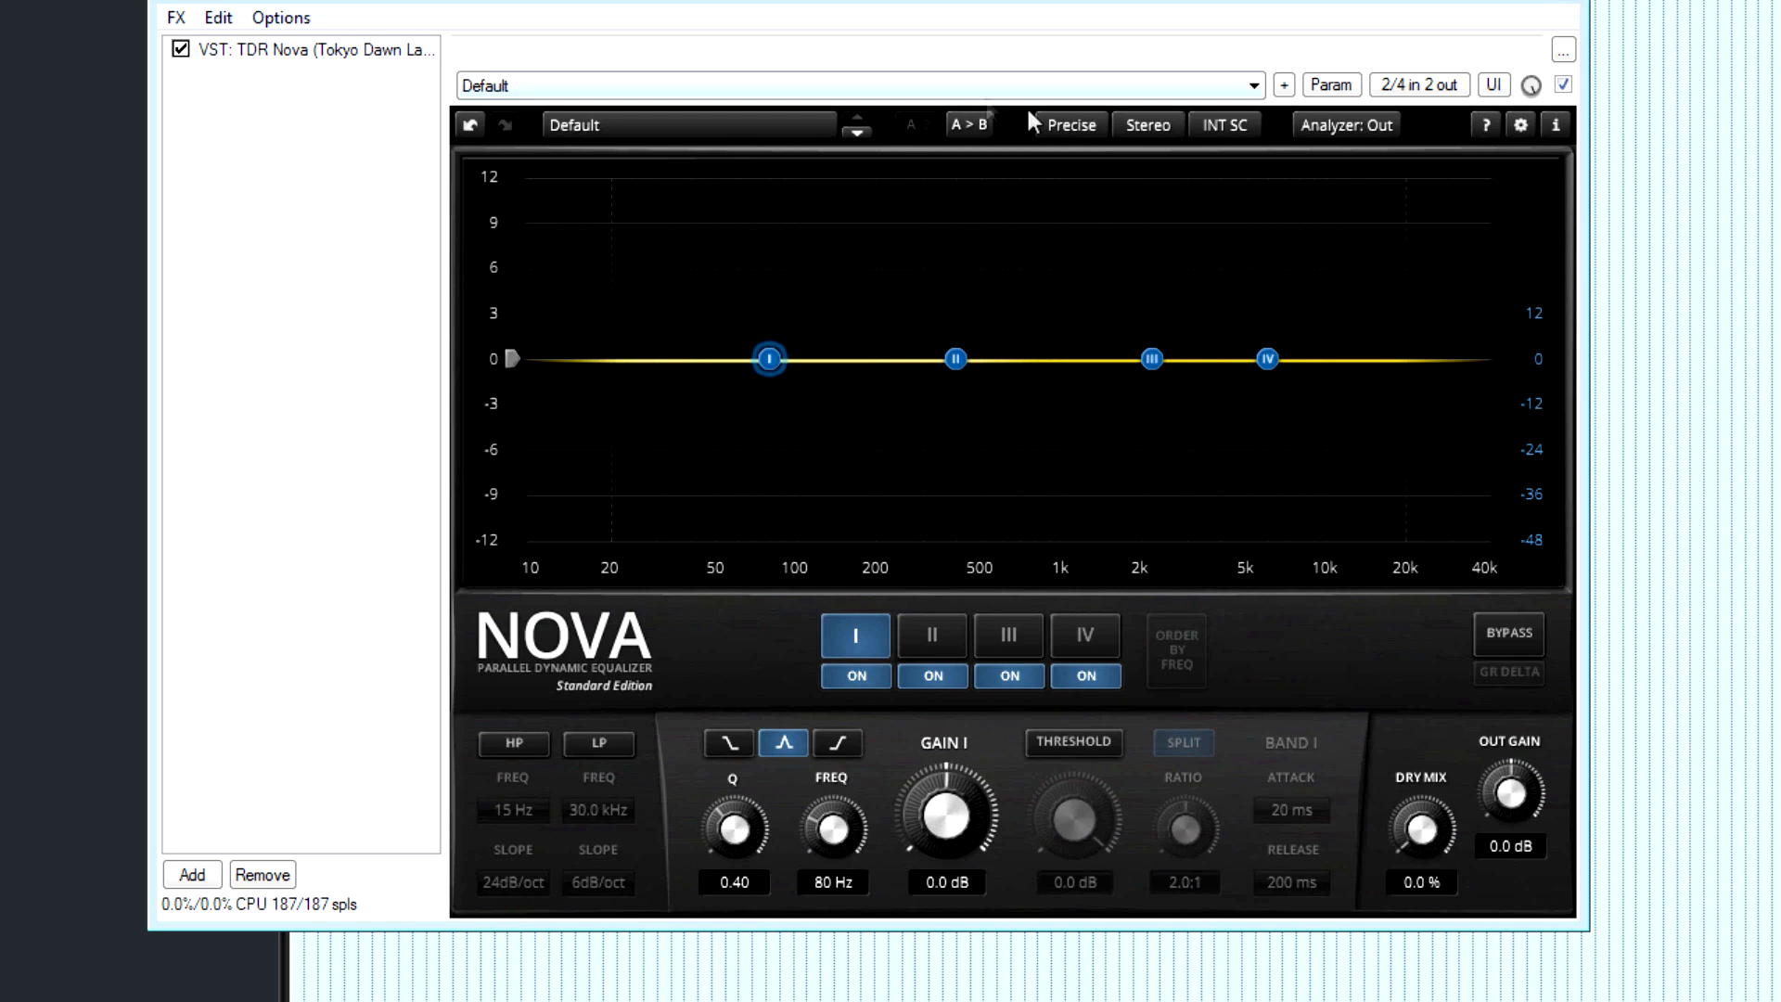
Settle on Eco quality and boost band I about 2.9 dB around 95 Hz.
{"action": "left_click", "coordinate": [1058, 125]}
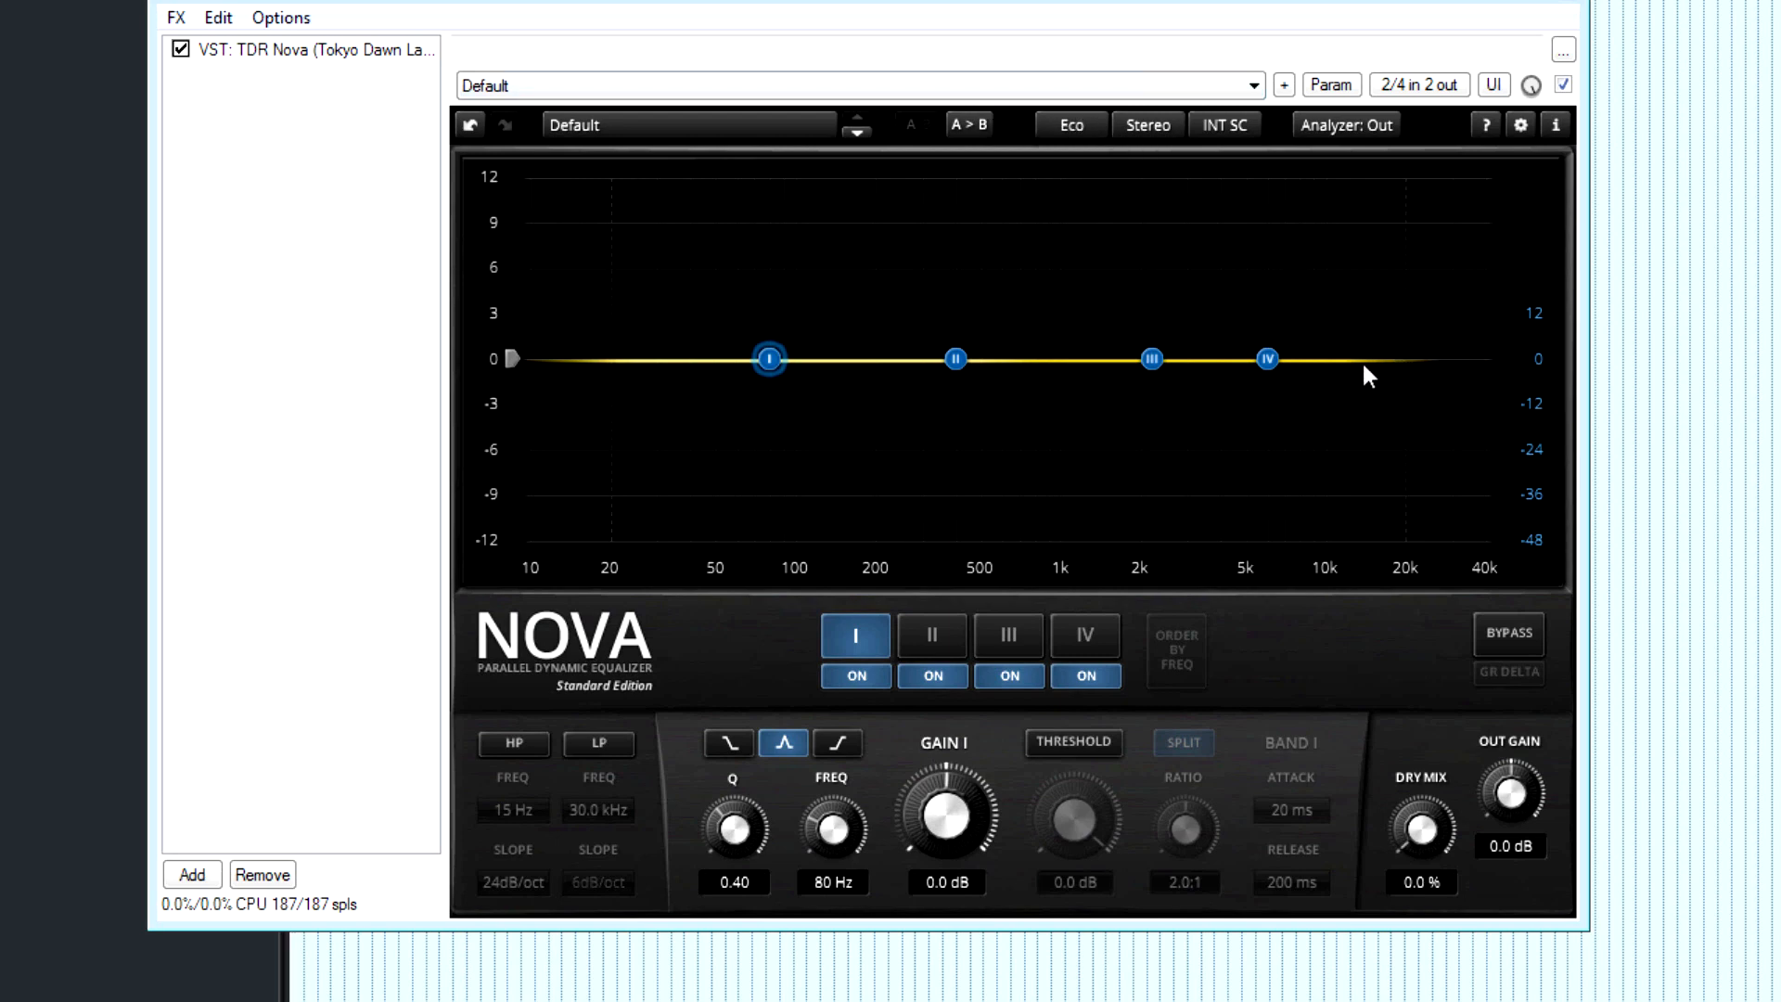
{"action": "mouse_move", "coordinate": [1353, 349]}
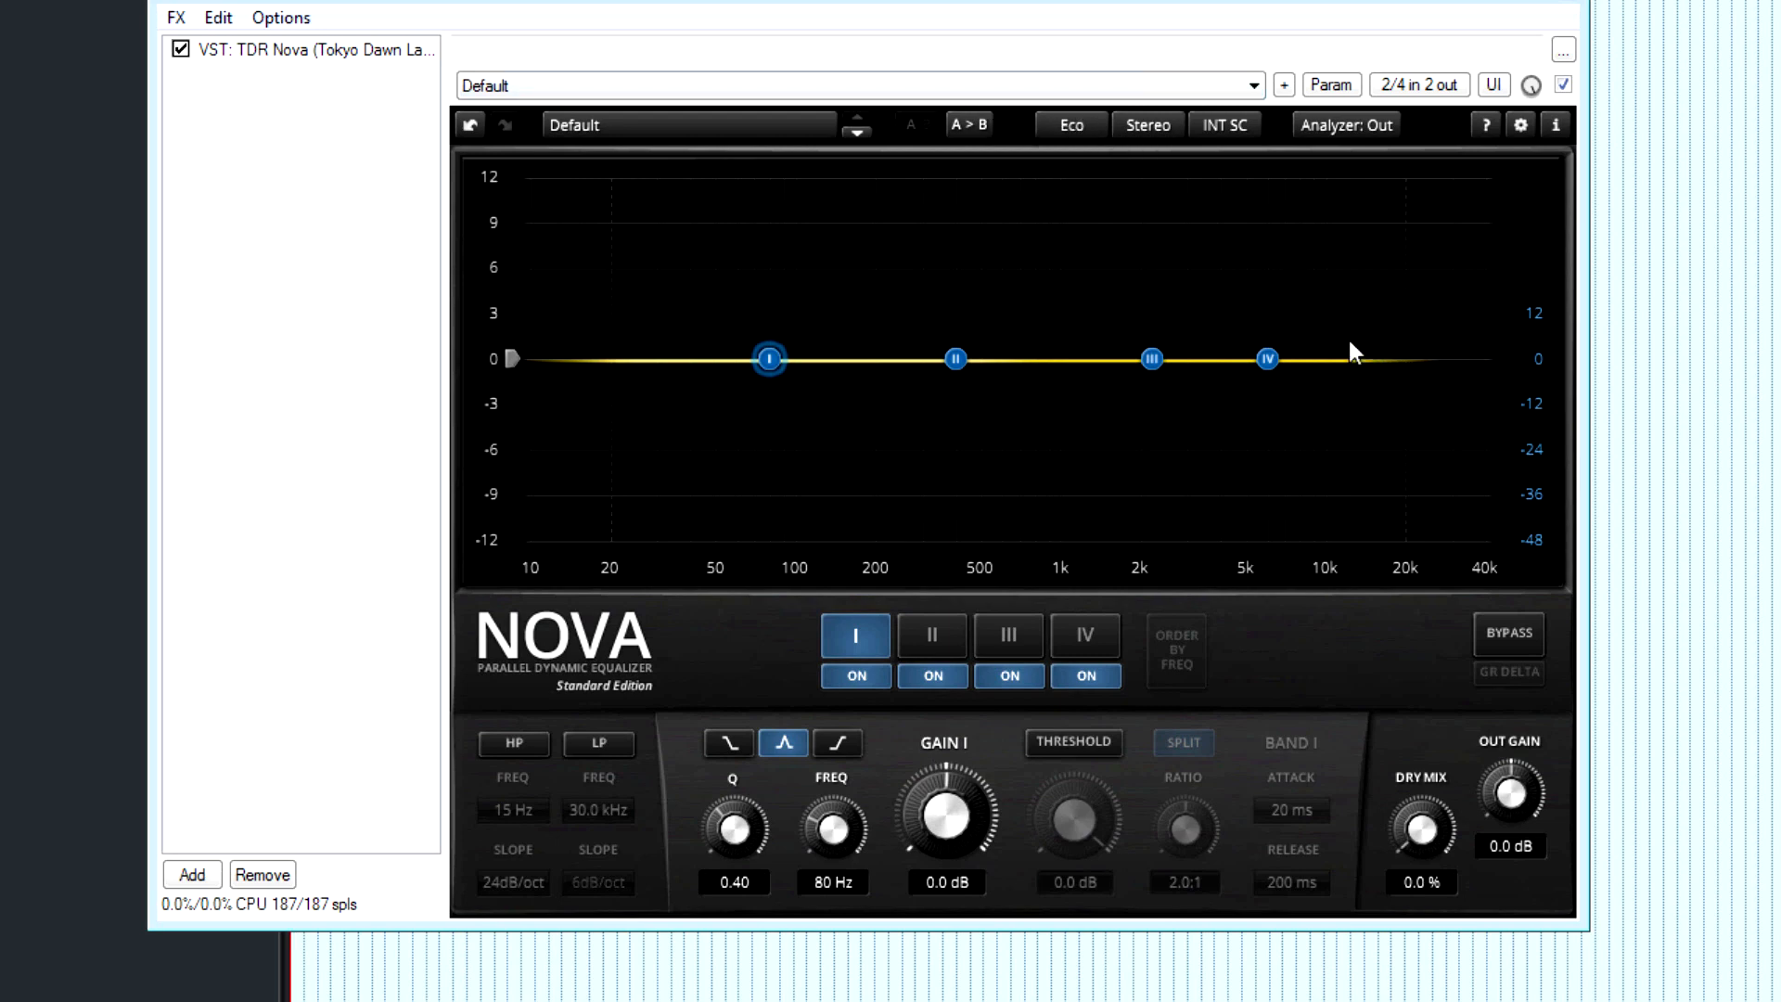
{"action": "mouse_move", "coordinate": [1068, 136]}
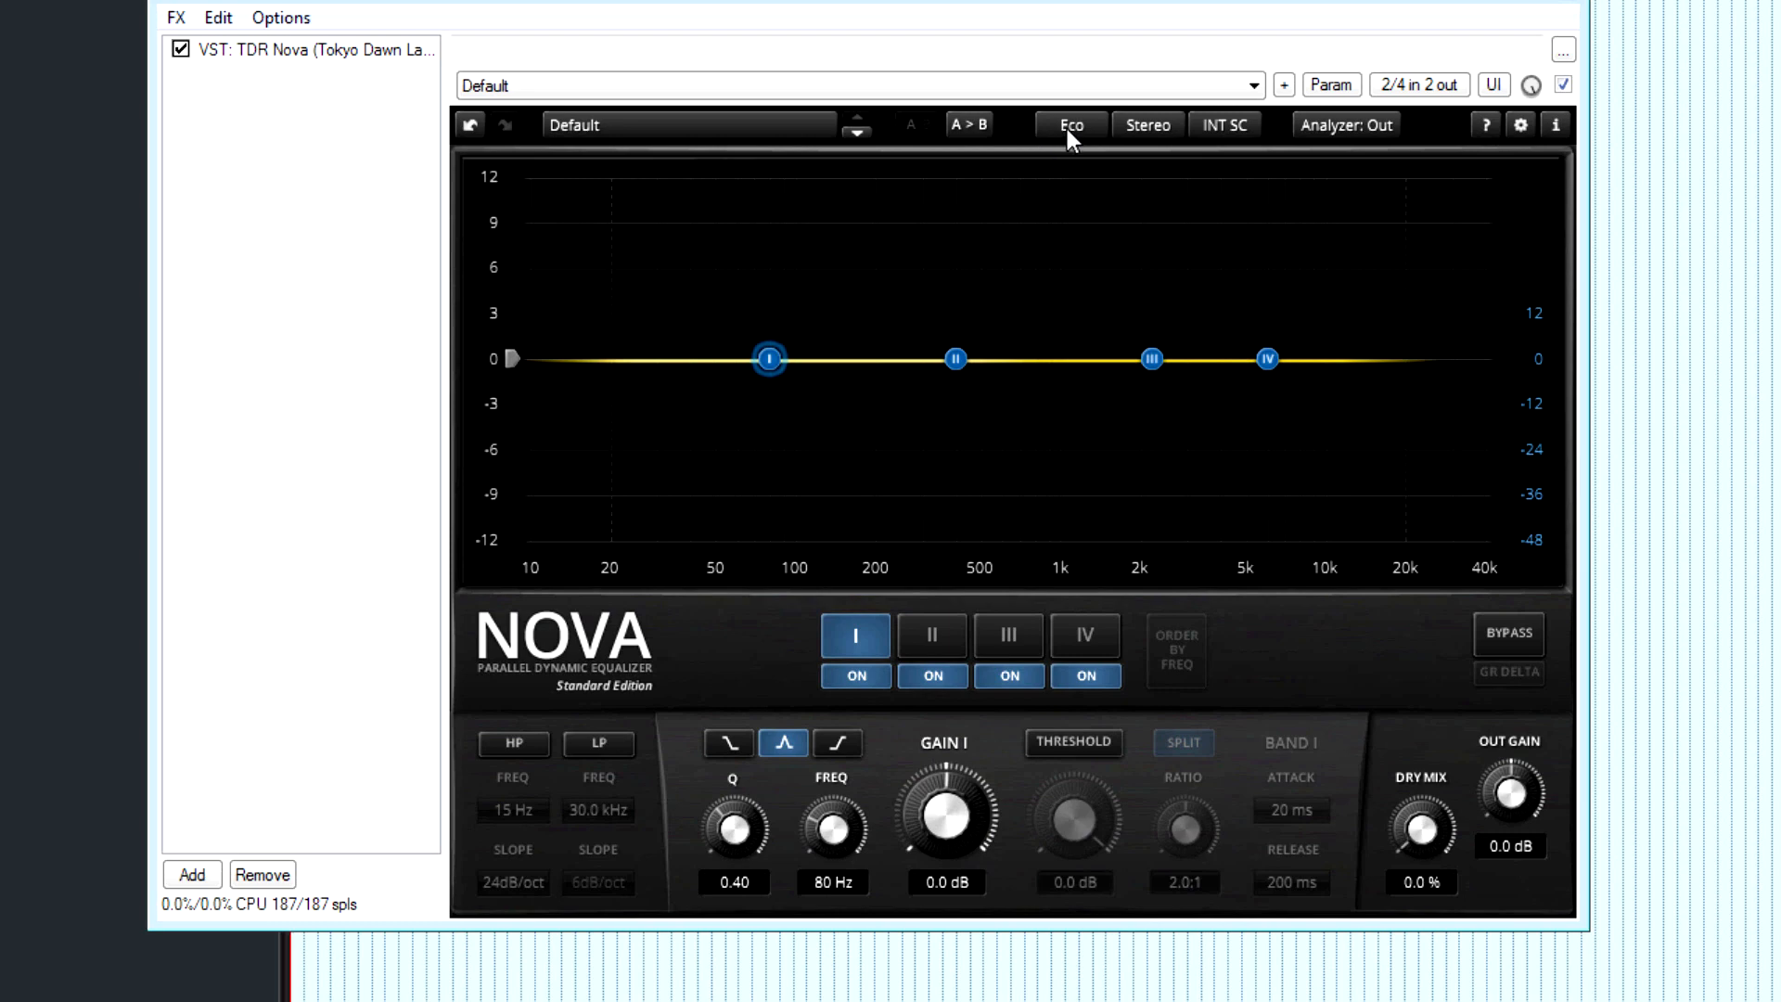
{"action": "mouse_move", "coordinate": [986, 406]}
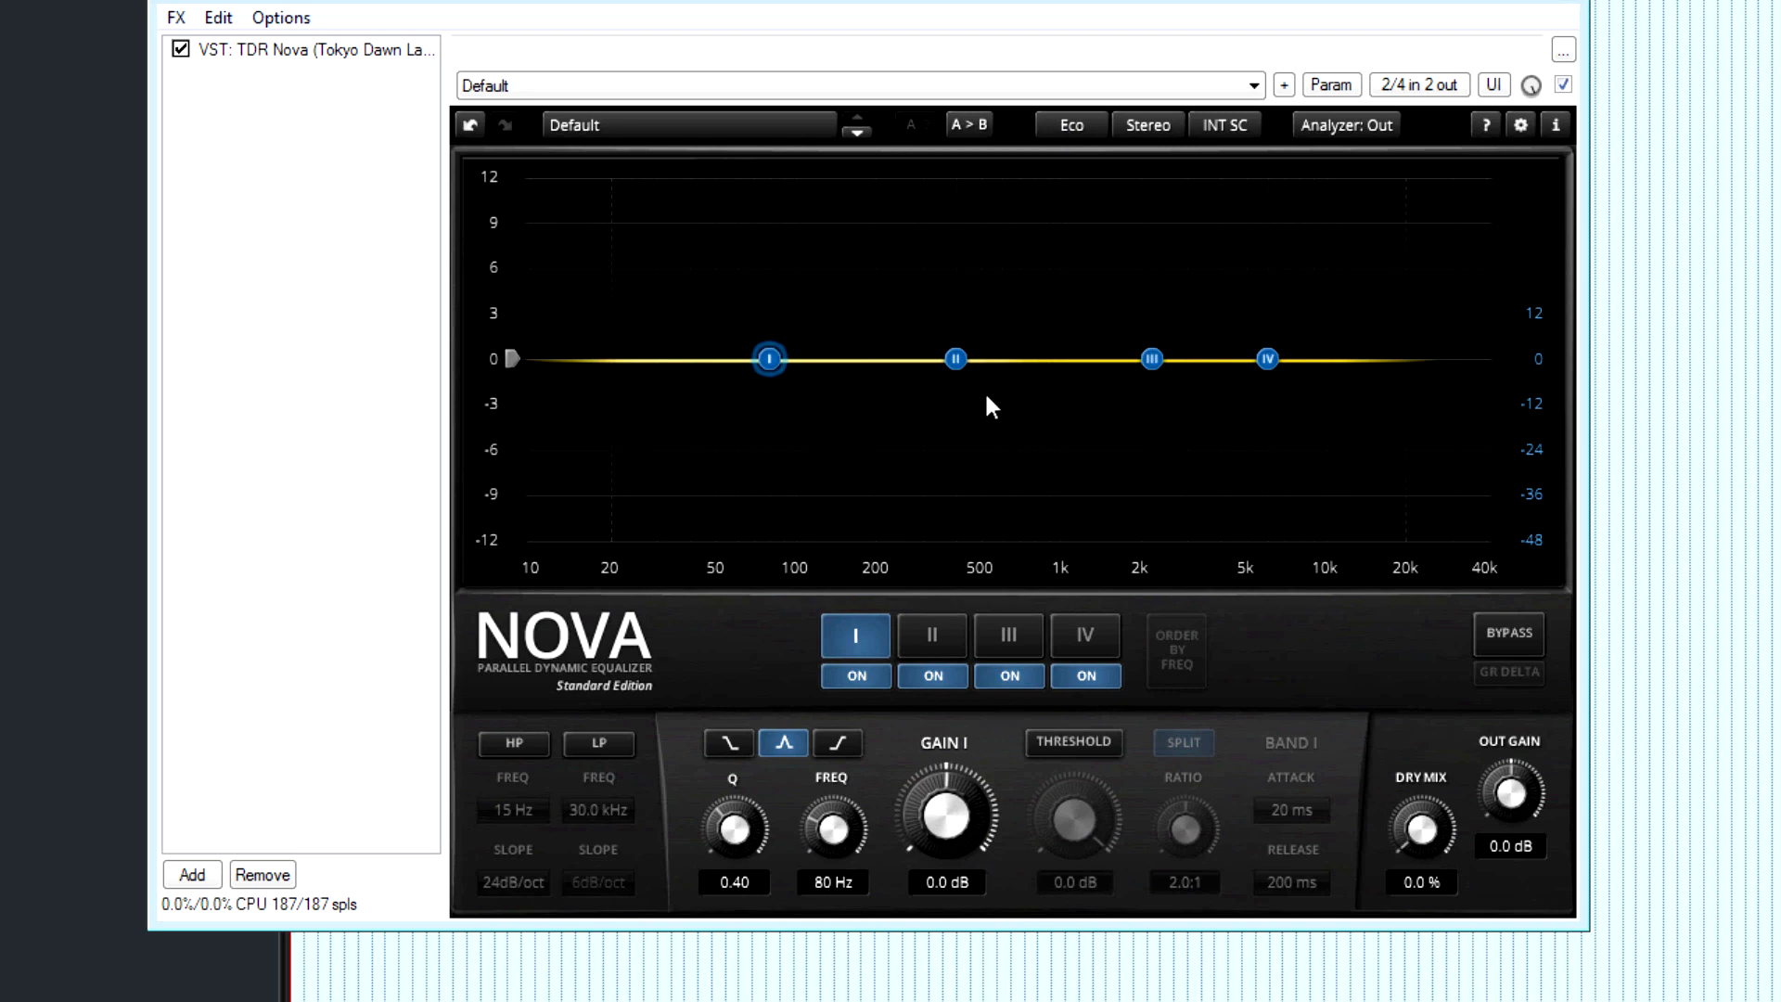
{"action": "mouse_move", "coordinate": [918, 401]}
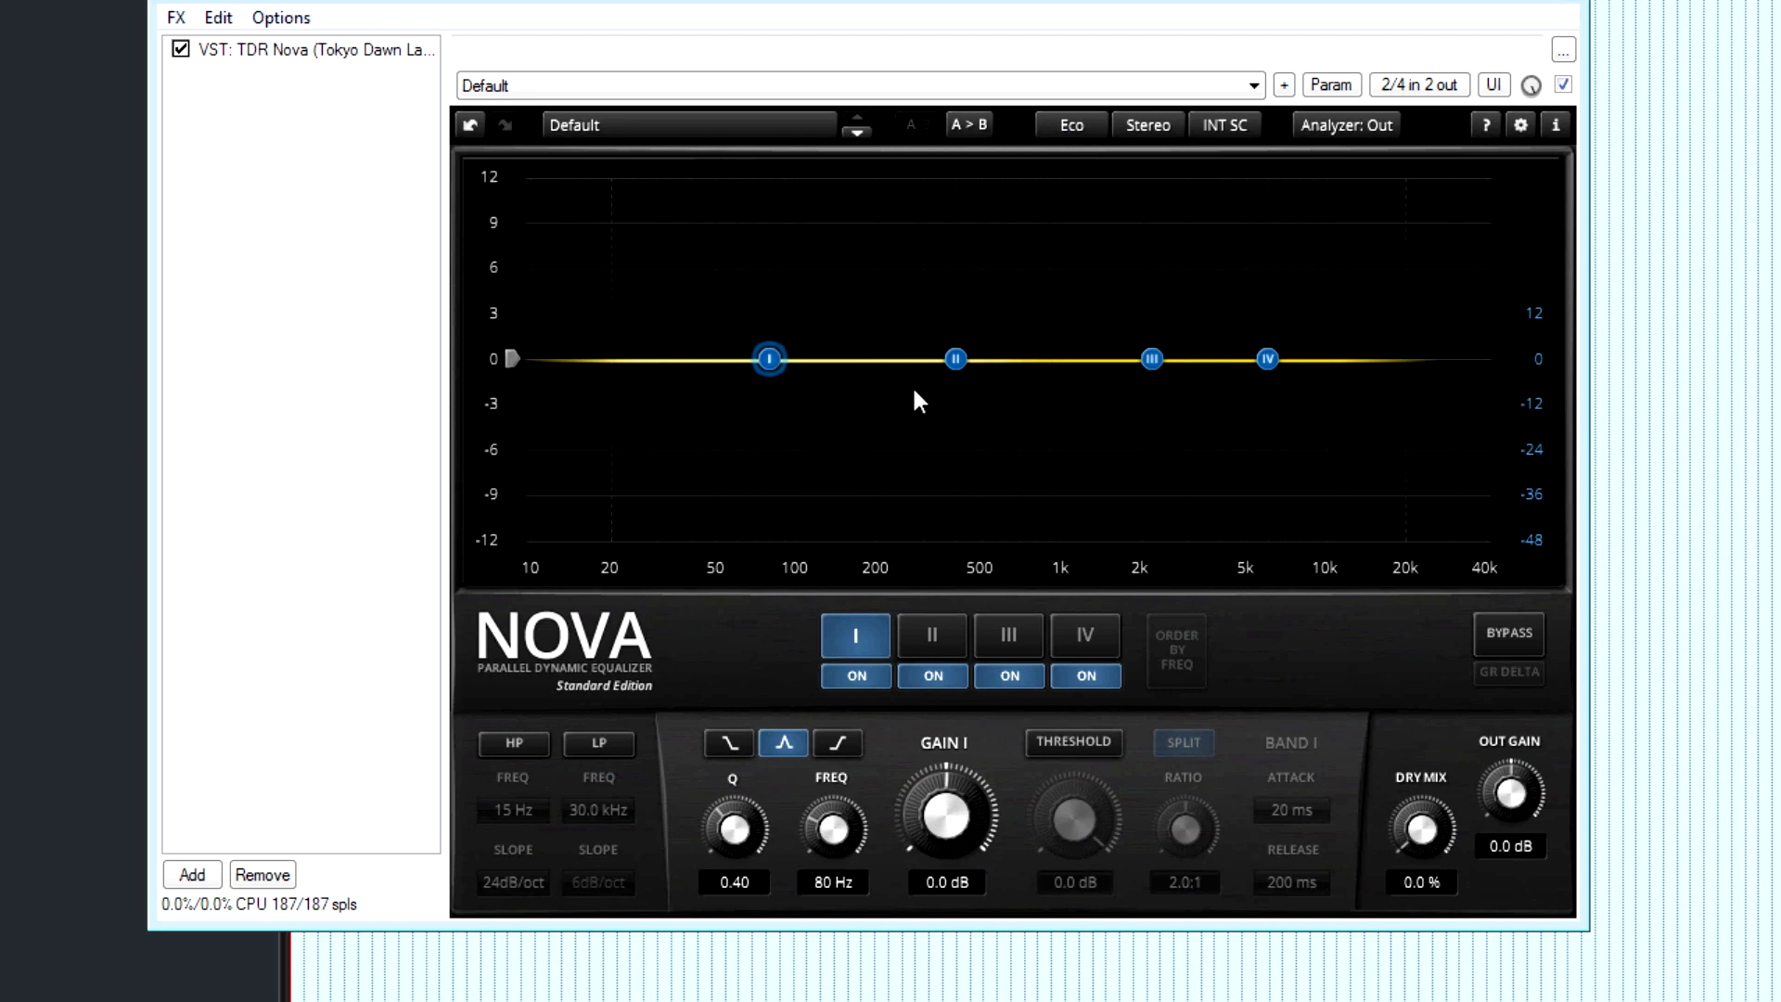
{"action": "left_click", "coordinate": [1069, 126]}
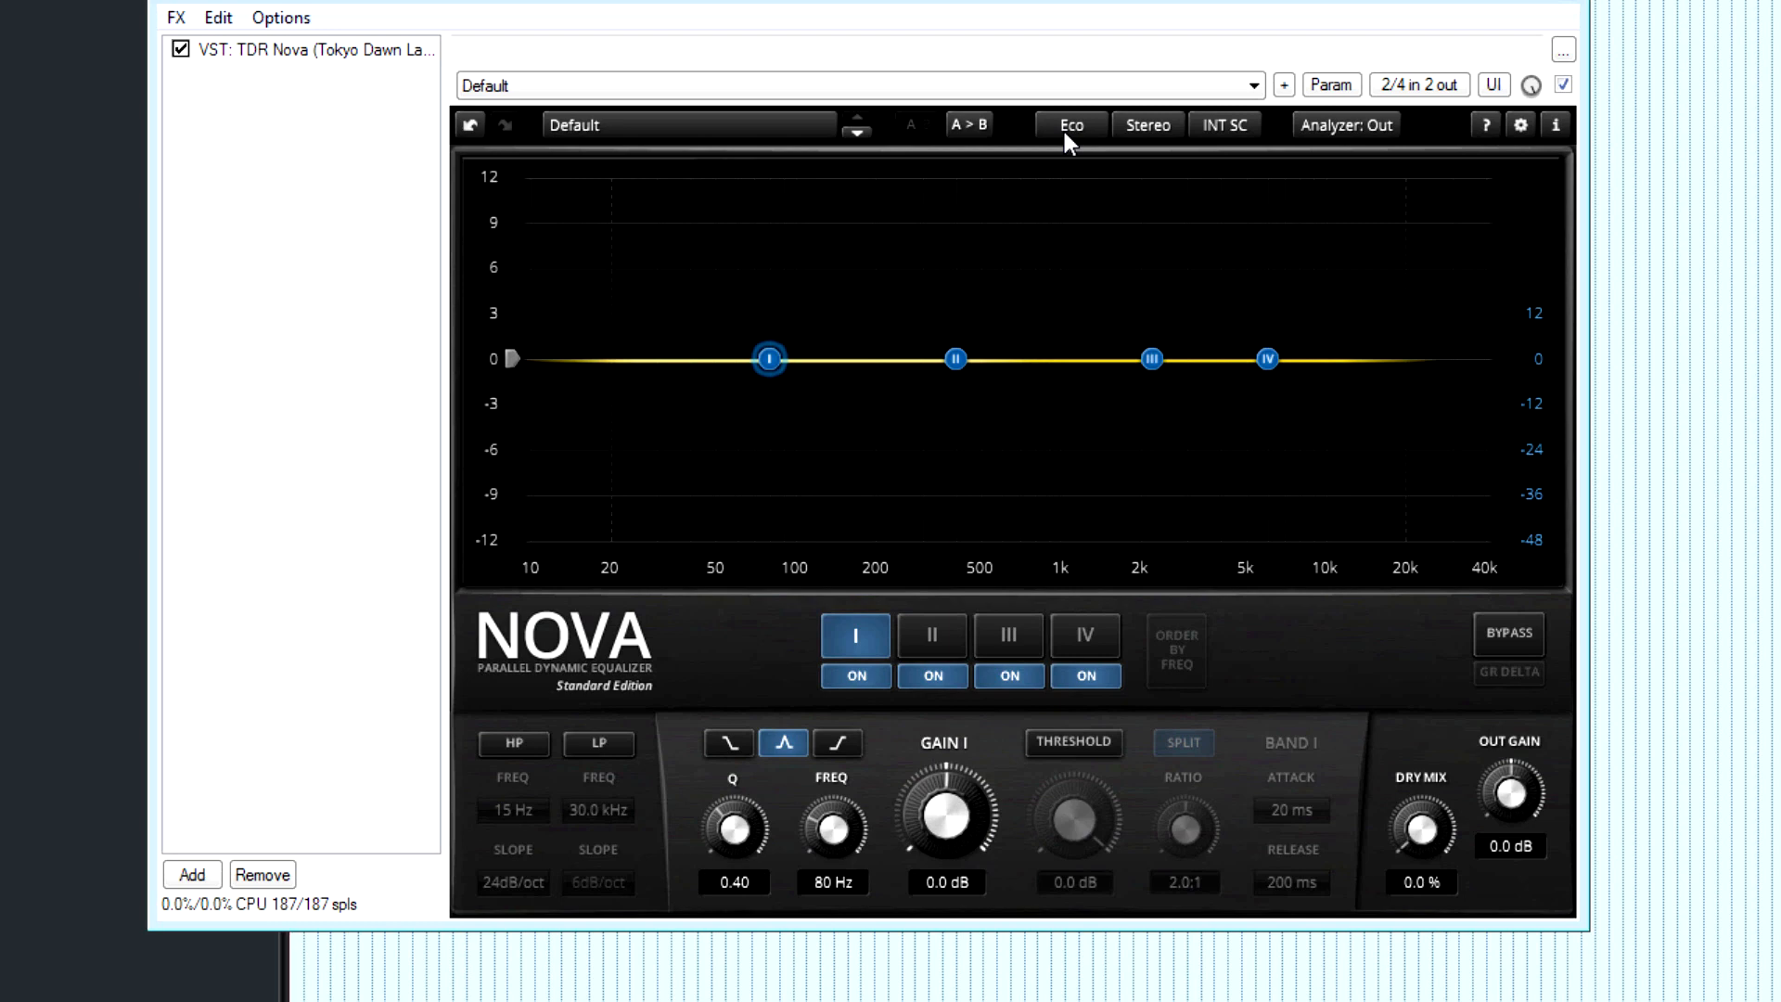
{"action": "left_click_drag", "start_coordinate": [769, 356], "coordinate": [789, 313]}
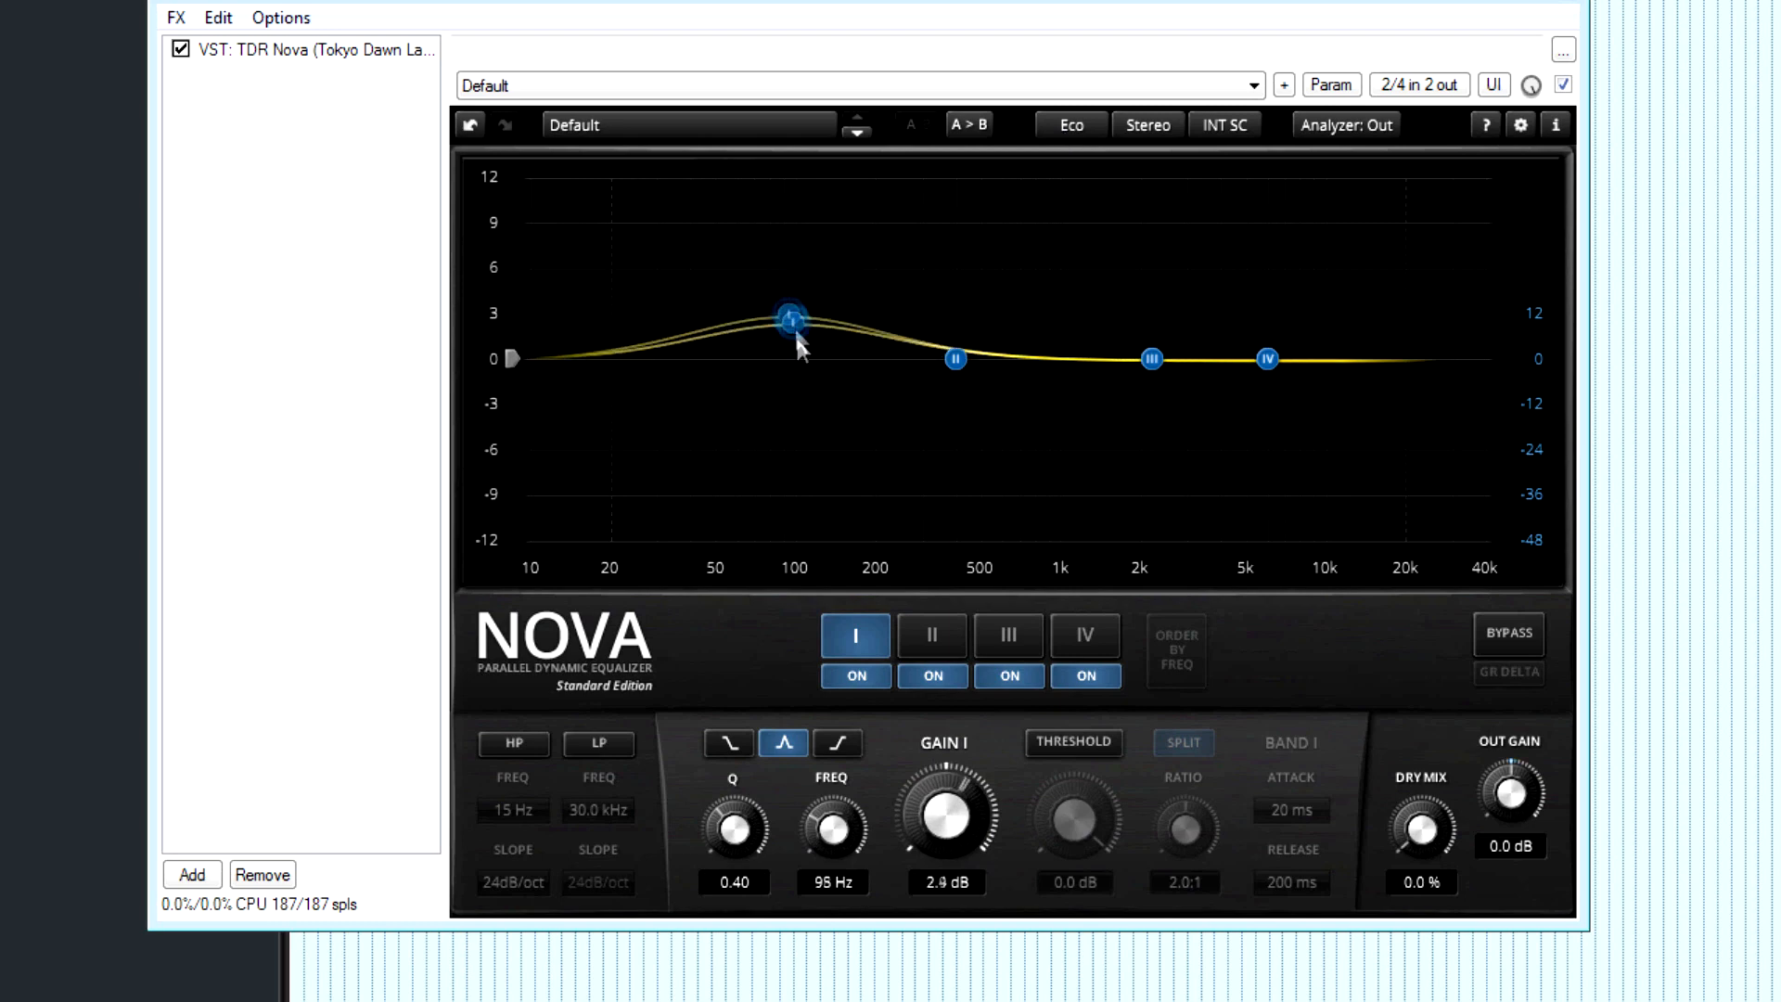